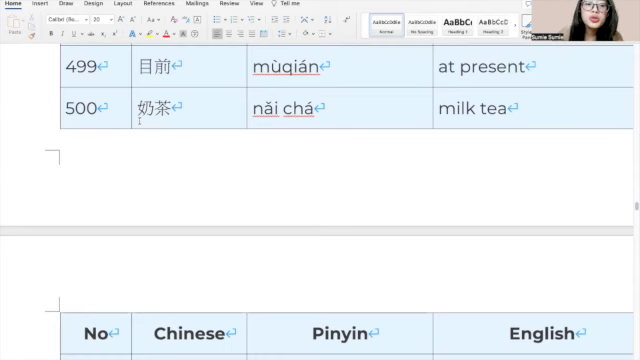
Scroll past the page break after entry 500 to the table showing entries 501–505
scroll(down, 3)
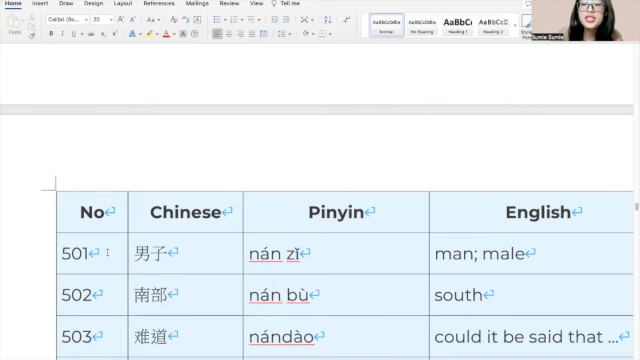
scroll(up, 3)
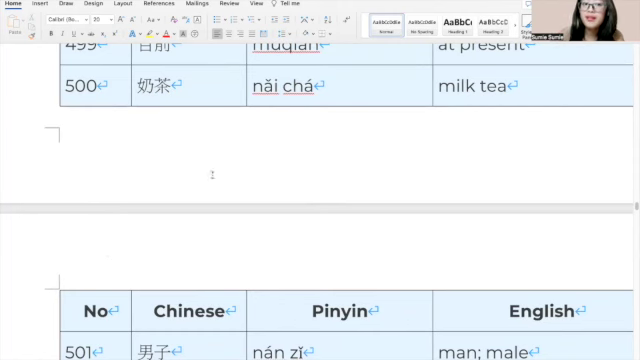
scroll(down, 3)
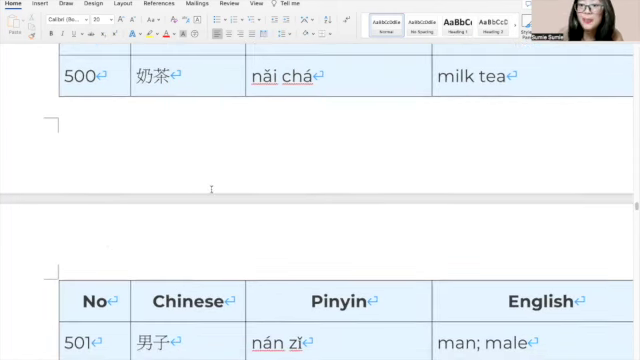
scroll(down, 3)
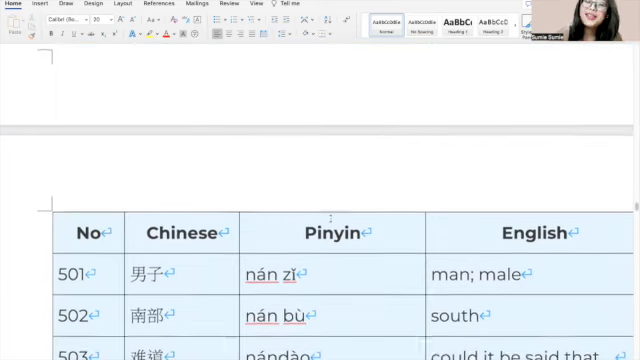
scroll(down, 3)
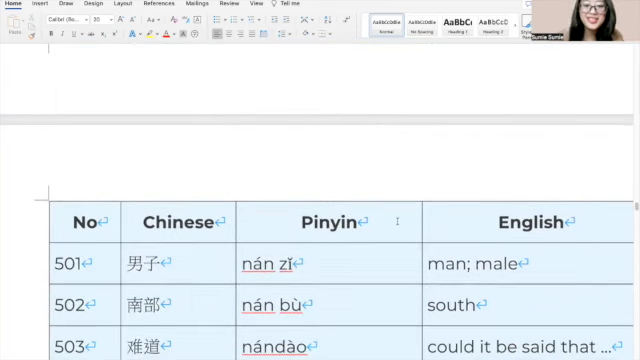
scroll(down, 3)
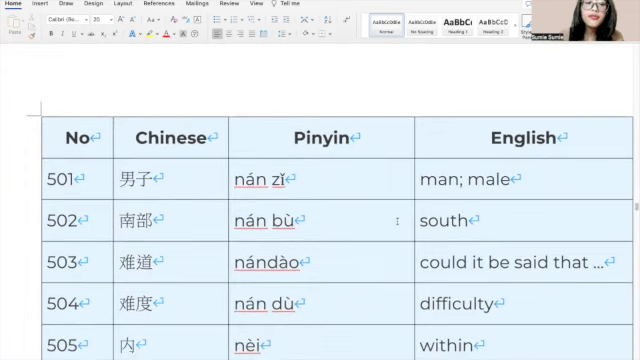
Scroll to the table's end, showing entries 506 and 507 (heart; inner centre)
scroll(down, 3)
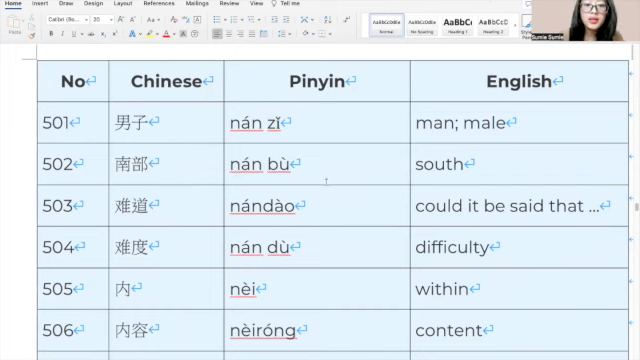
mouse_move(337, 171)
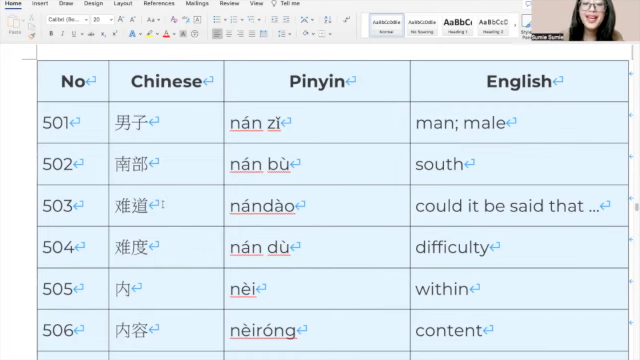
double_click(257, 206)
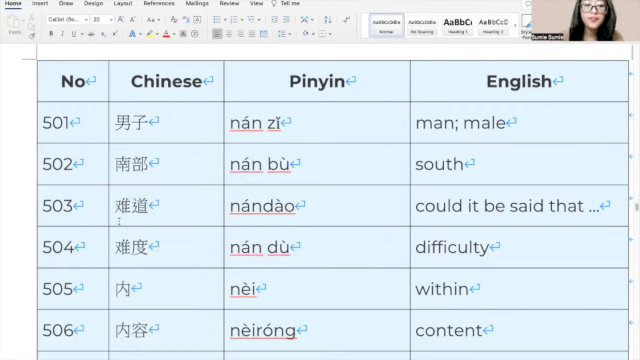
scroll(down, 3)
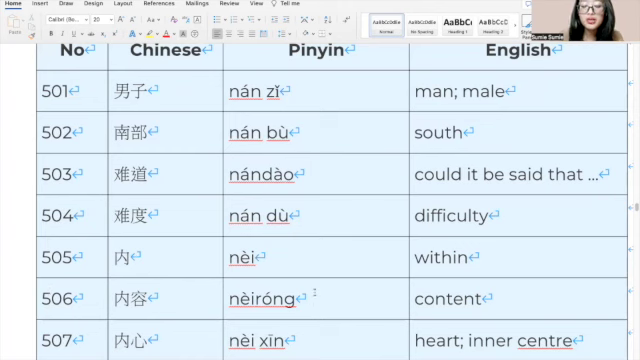
scroll(down, 3)
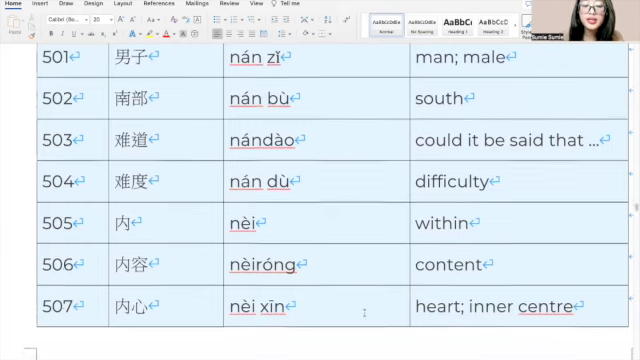
Scroll through entries 508–514 to the next table beginning with 515 and 516
scroll(down, 3)
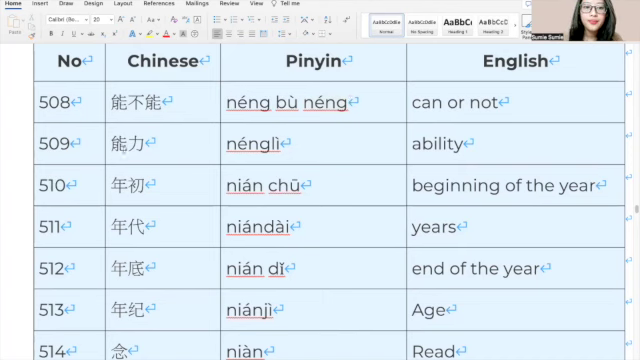
double_click(246, 148)
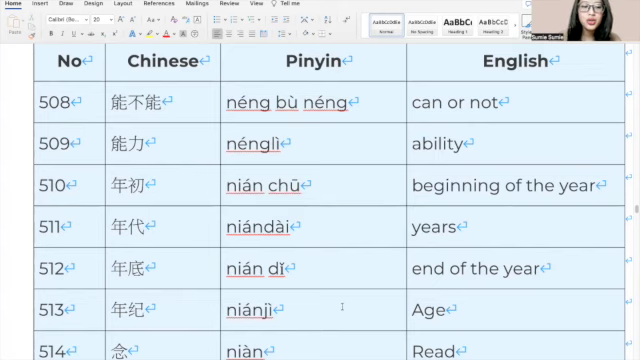
scroll(down, 3)
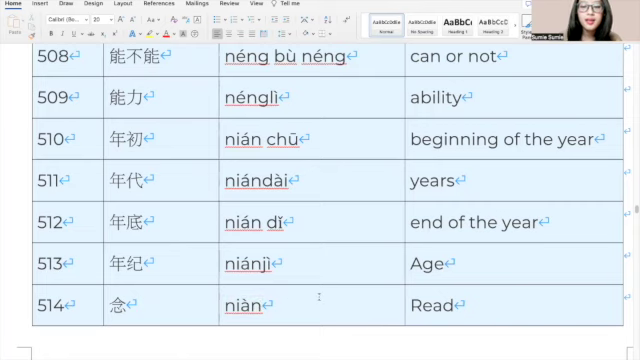
scroll(down, 3)
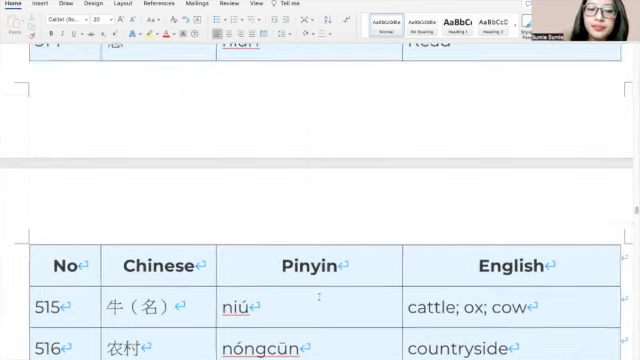
Scroll through entries 515–521 (perhaps; afraid) to the table starting at 522 (beat)
scroll(down, 3)
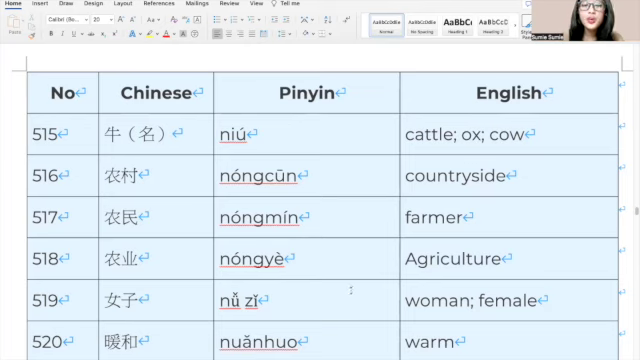
scroll(down, 3)
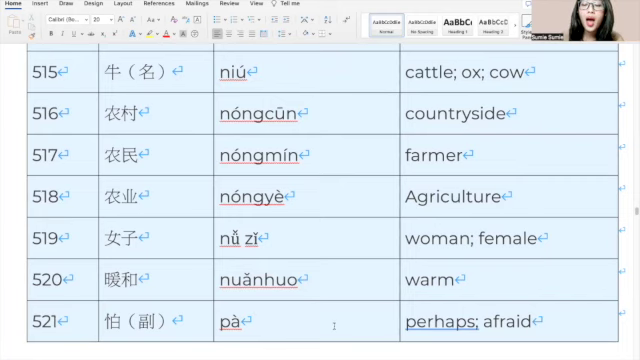
scroll(down, 3)
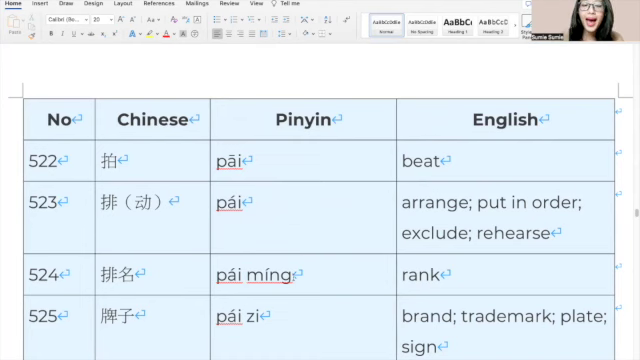
Scroll past entry 527 (judge) to the bottom of the 528–533 table ending at Approval
double_click(267, 276)
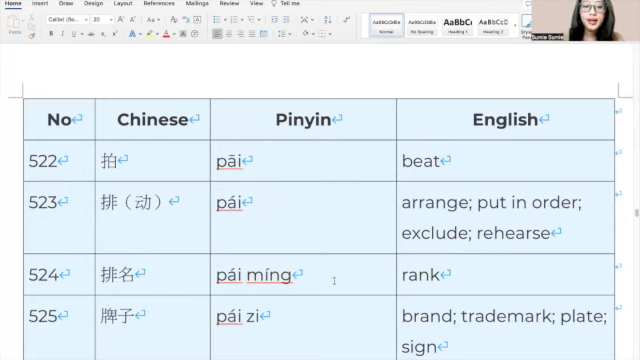
scroll(down, 3)
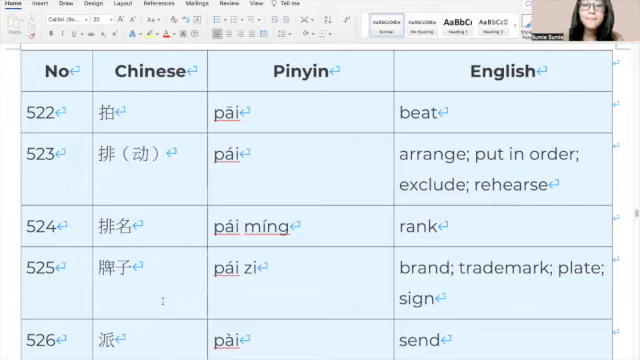
scroll(down, 3)
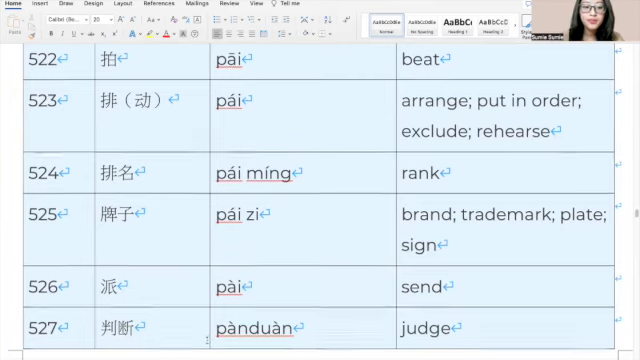
scroll(down, 3)
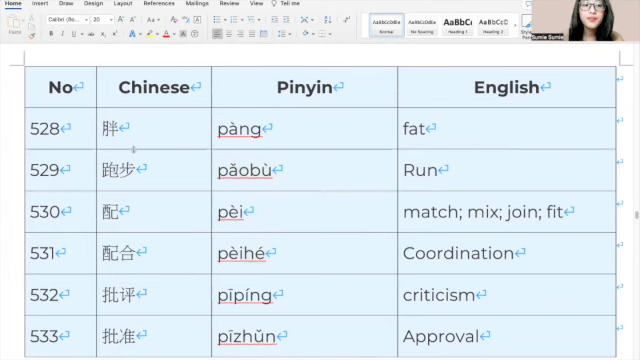
mouse_move(163, 171)
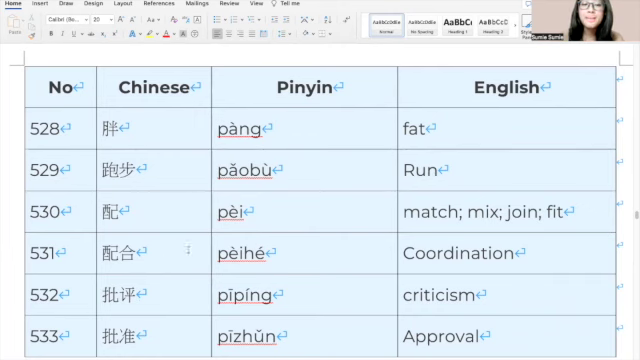
mouse_move(316, 245)
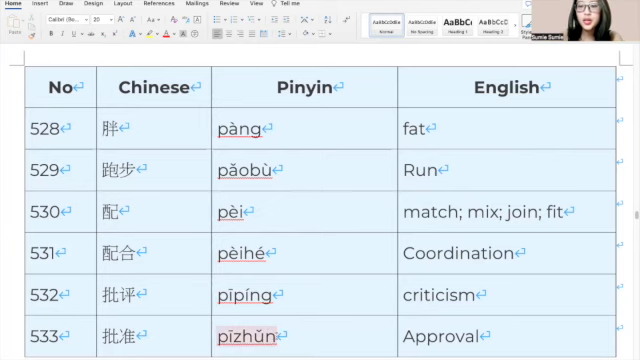
scroll(down, 3)
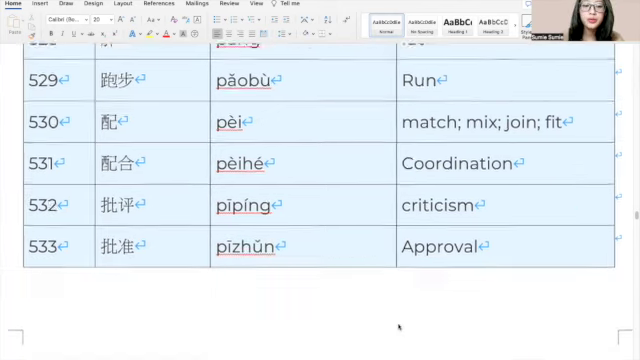
Scroll through entries 534–538 until entries 540–545 (together; uniform) are visible
scroll(down, 3)
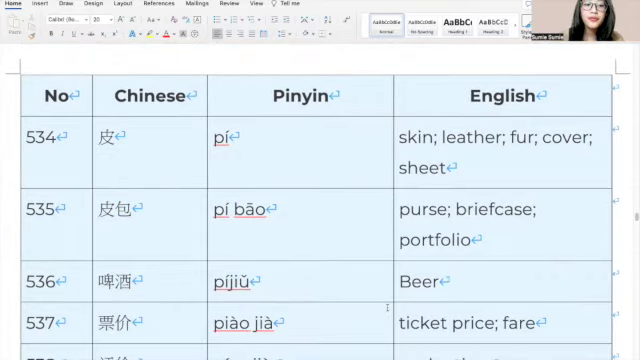
scroll(down, 3)
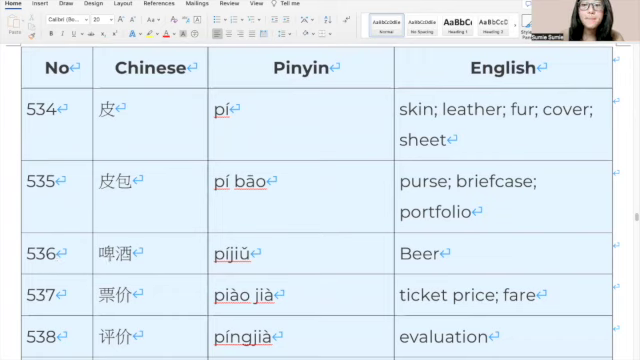
scroll(down, 3)
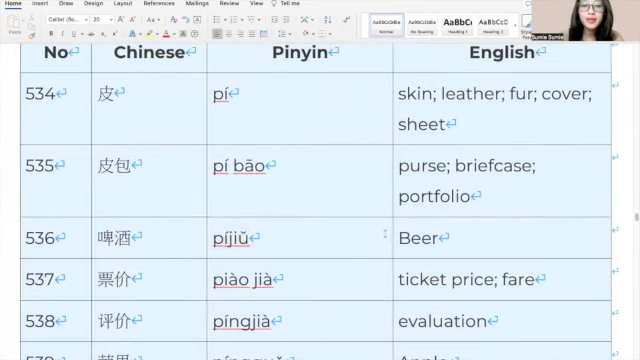
mouse_move(173, 291)
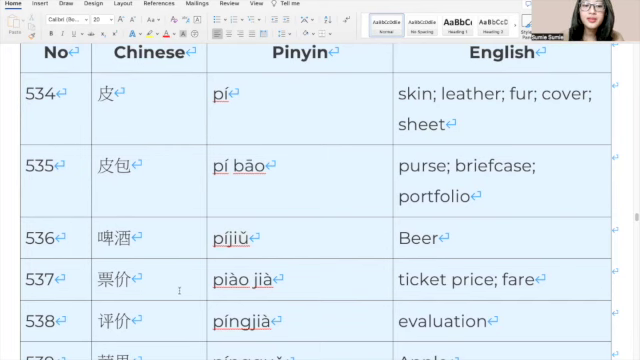
mouse_move(316, 293)
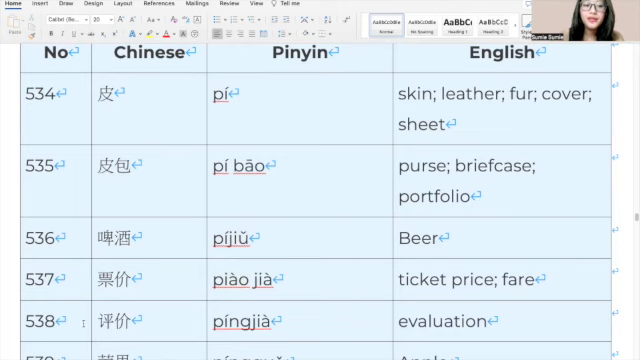
mouse_move(232, 315)
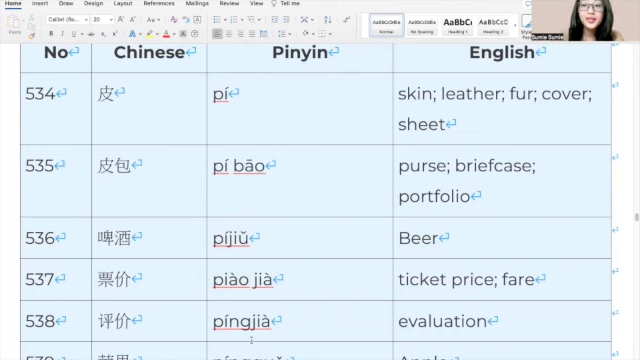
scroll(down, 3)
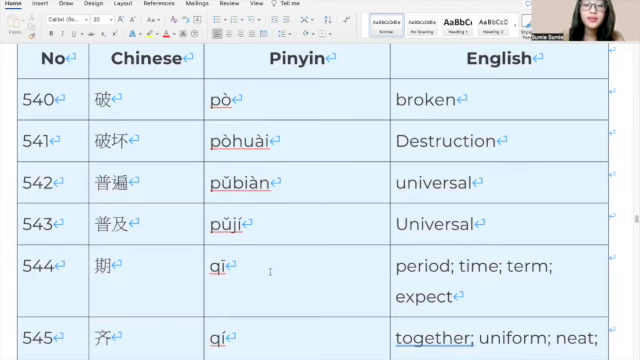
Scroll past entries 546–551 to the table of entries 552 (advance) through 556
scroll(down, 3)
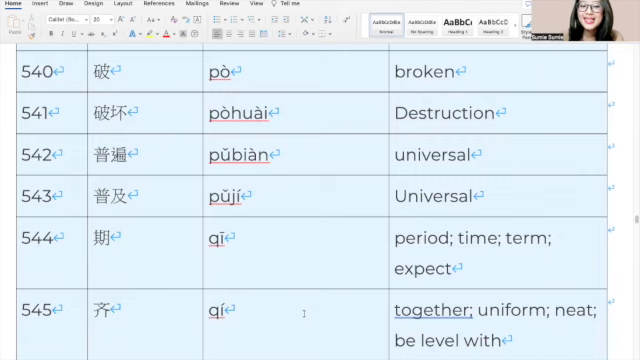
scroll(down, 3)
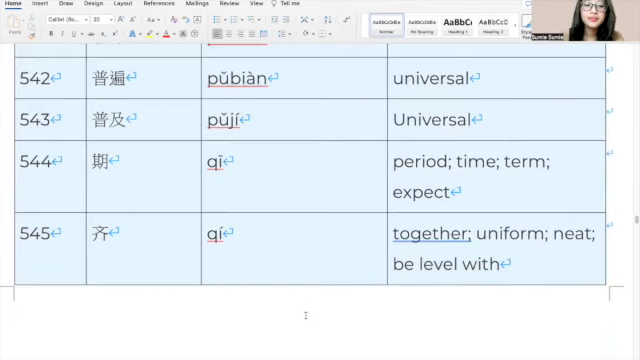
scroll(down, 3)
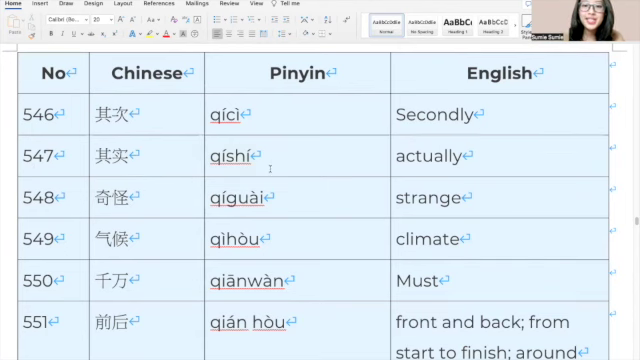
double_click(232, 196)
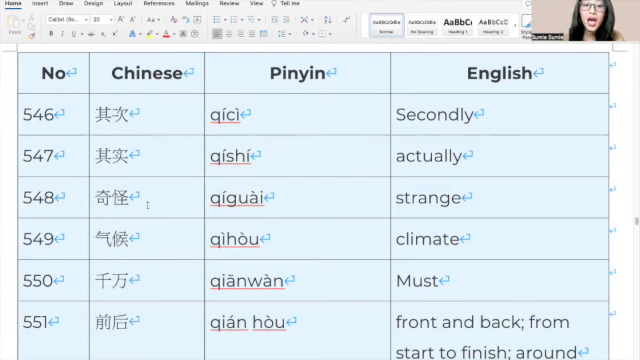
mouse_move(297, 198)
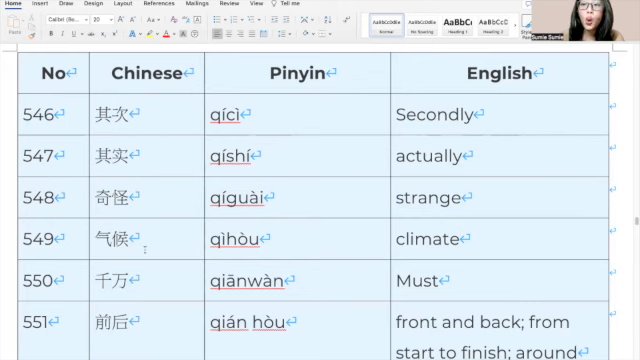
mouse_move(285, 250)
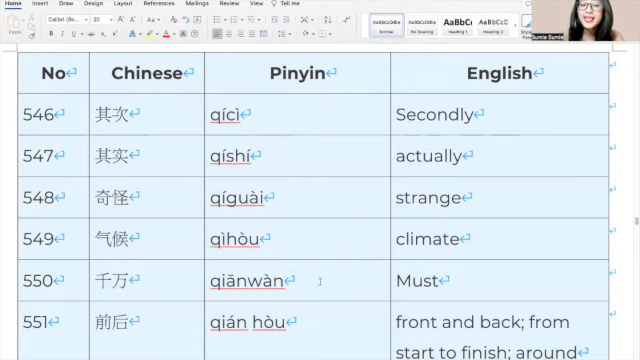
scroll(down, 3)
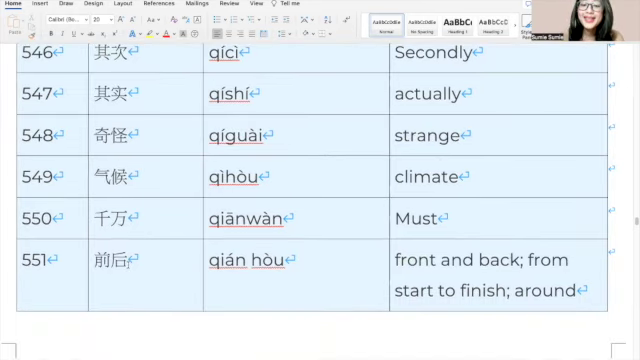
mouse_move(336, 291)
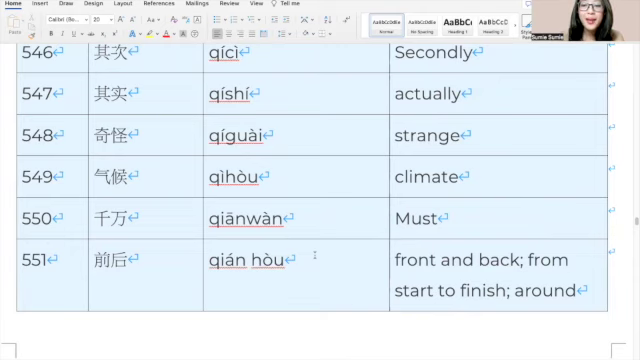
scroll(down, 3)
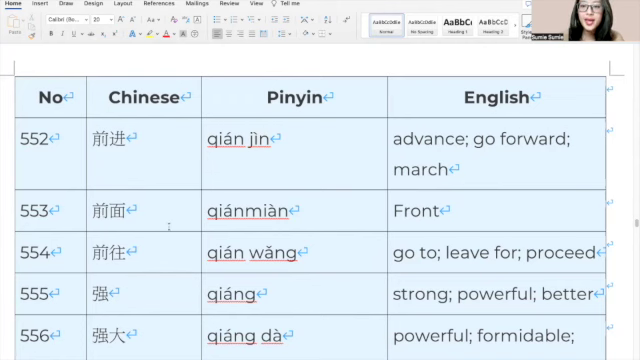
Scroll past entry 557 (Emphasize) and 558–563 to the table of entries 564–569
double_click(241, 210)
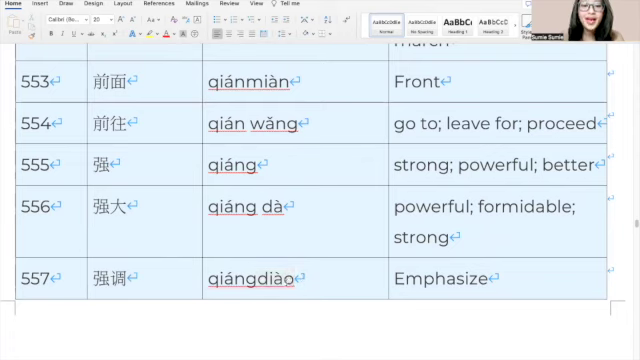
scroll(down, 3)
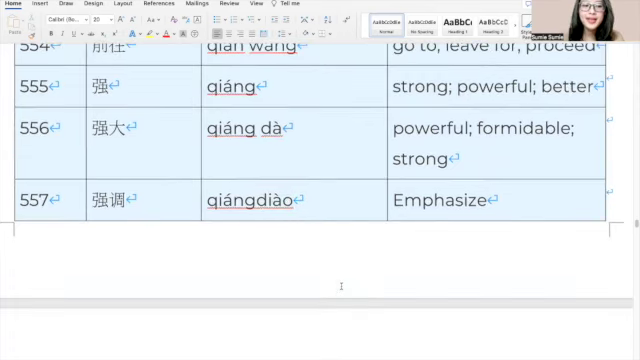
scroll(down, 3)
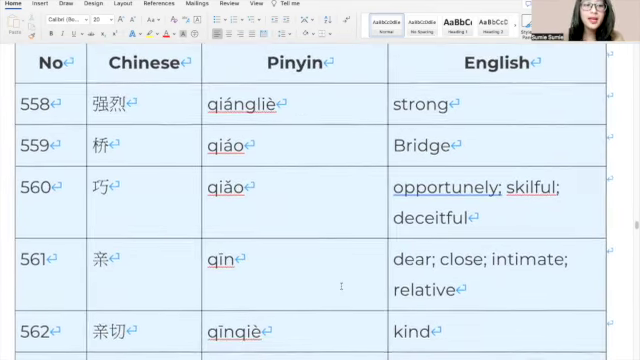
scroll(down, 3)
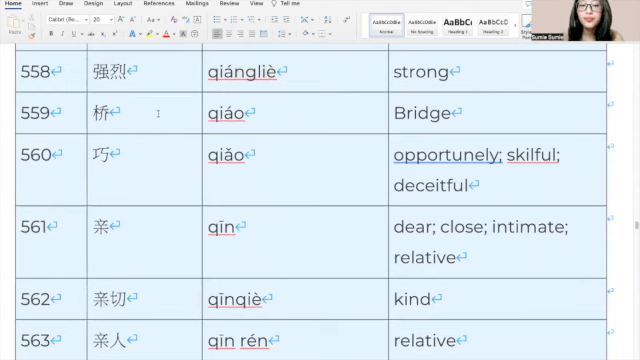
mouse_move(466, 116)
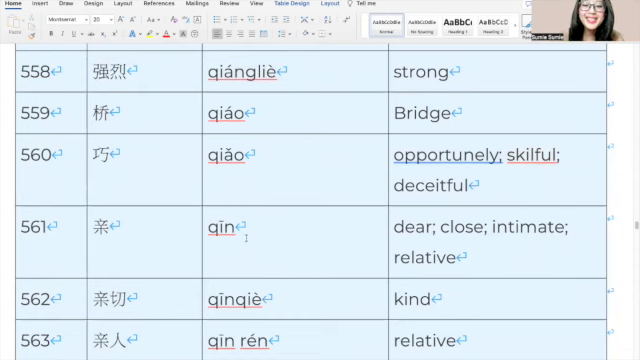
scroll(down, 3)
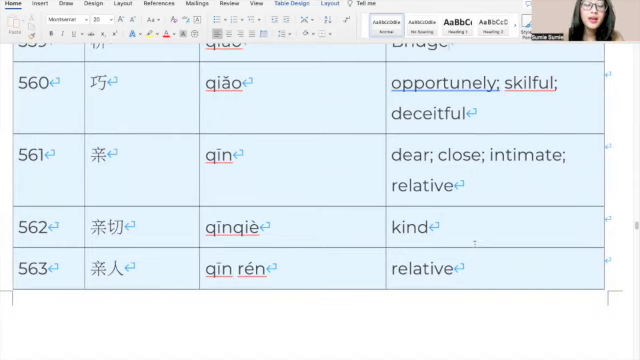
double_click(233, 227)
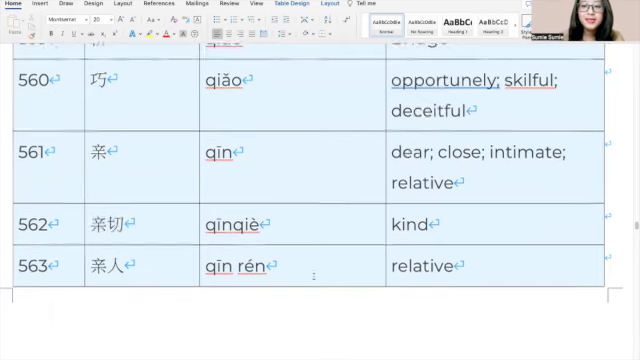
scroll(down, 3)
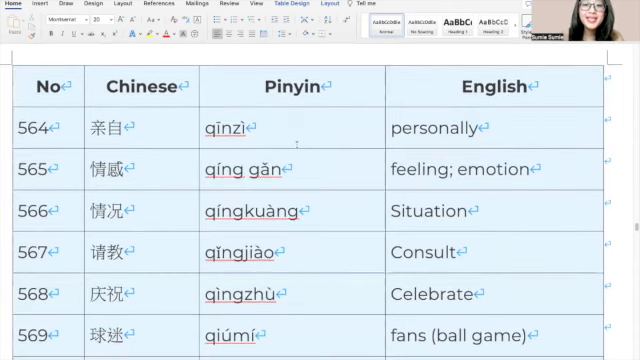
mouse_move(158, 211)
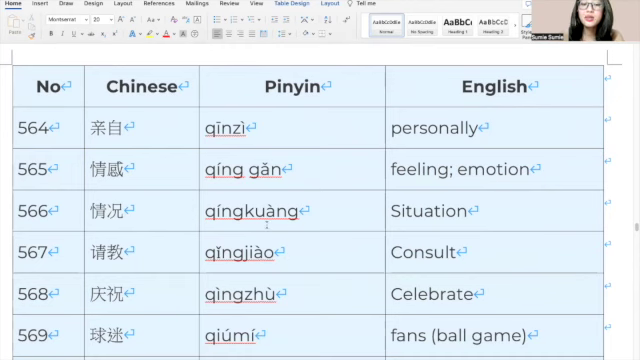
Scroll past entry 570 (area; district; region) to the table of entries 571–577
double_click(248, 211)
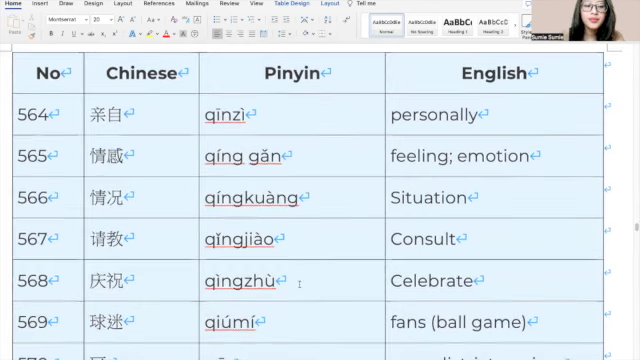
scroll(down, 3)
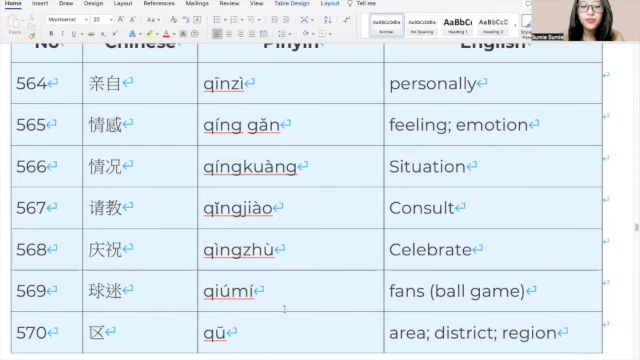
scroll(down, 3)
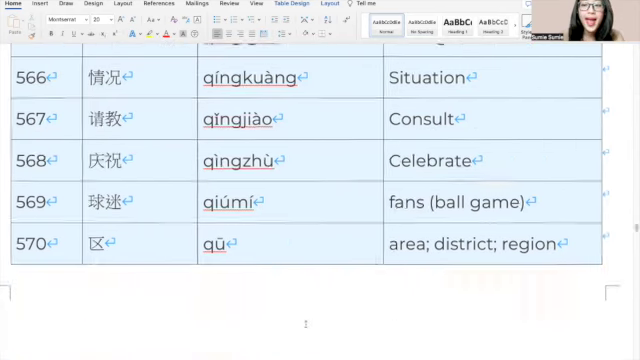
scroll(down, 3)
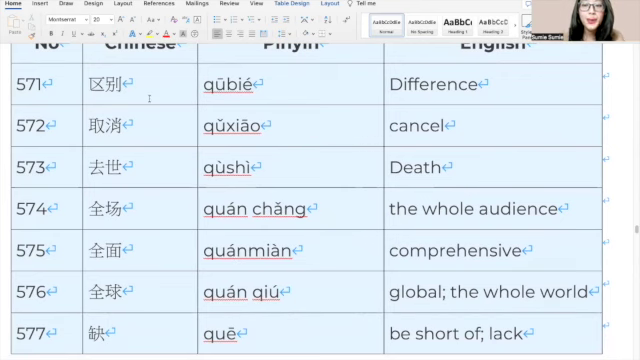
Scroll to the table of entries 578 (shortcoming) through 584 (group)
double_click(231, 85)
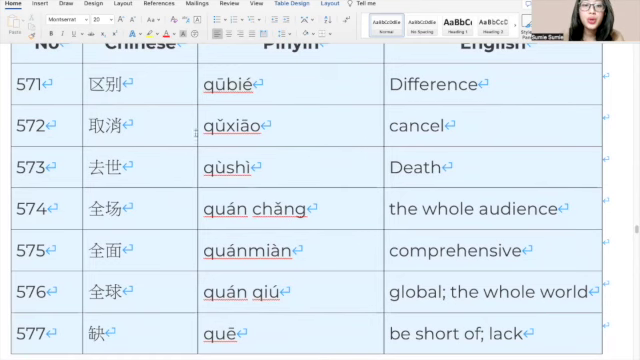
mouse_move(318, 128)
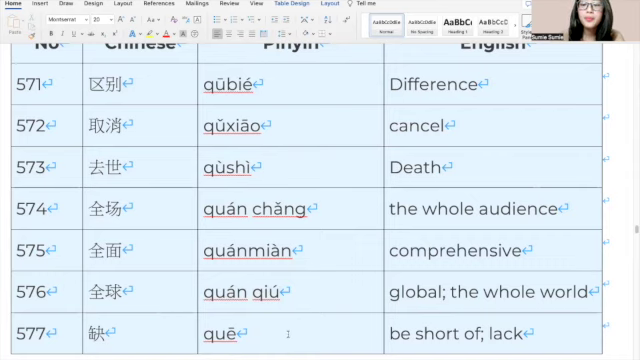
scroll(down, 3)
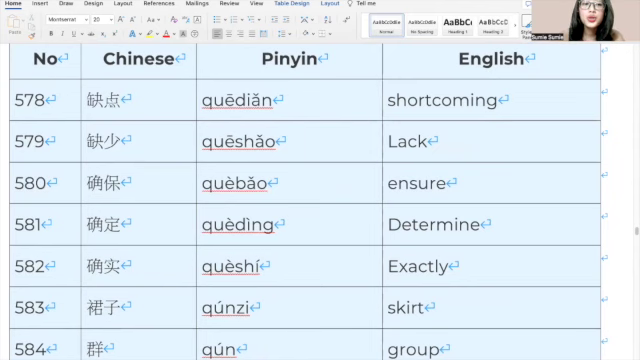
Scroll past entry 584 (group) to the new table starting at 585, Ardently love
double_click(232, 99)
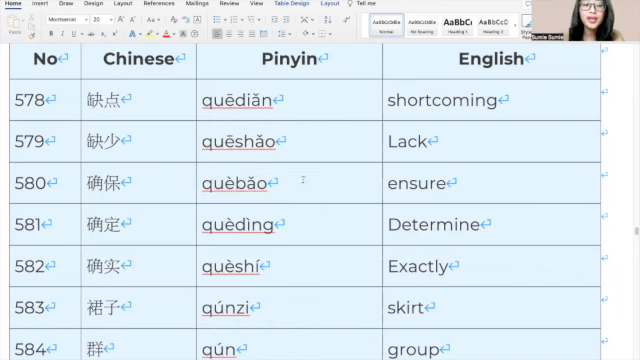
mouse_move(148, 213)
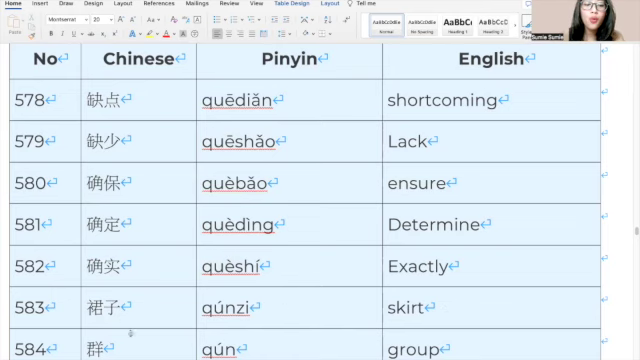
scroll(down, 3)
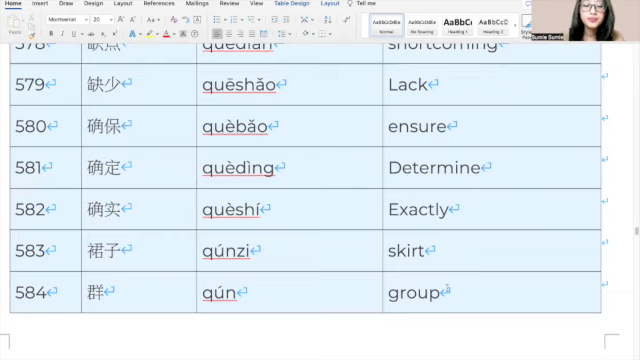
scroll(down, 3)
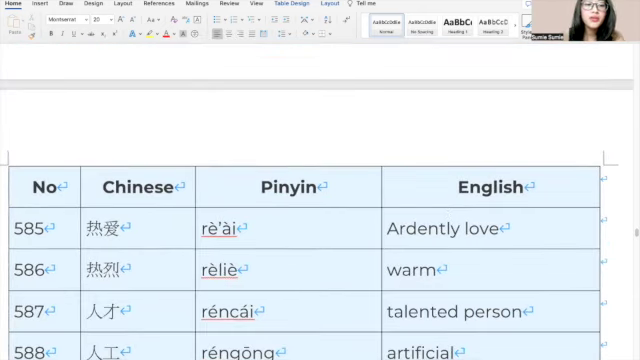
Scroll through entries 585 to 591 (RMB) down to the table of 592–596
scroll(down, 3)
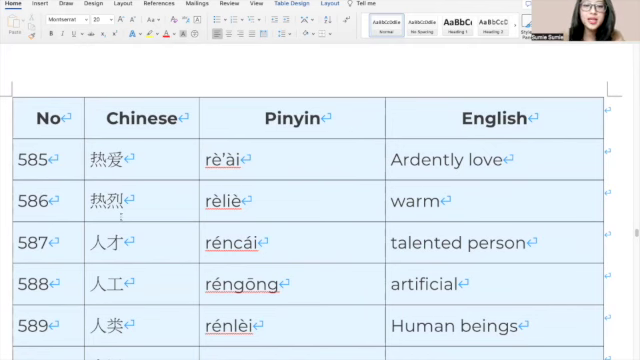
double_click(218, 199)
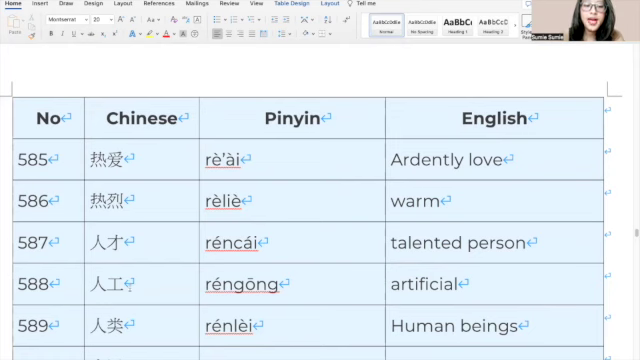
double_click(232, 284)
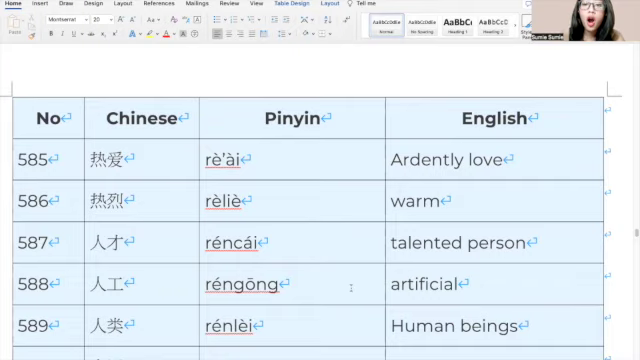
scroll(down, 3)
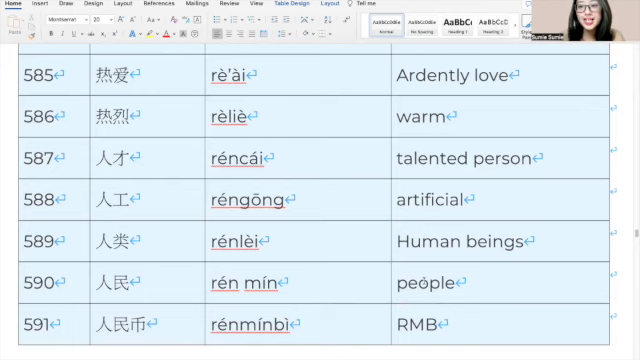
scroll(down, 3)
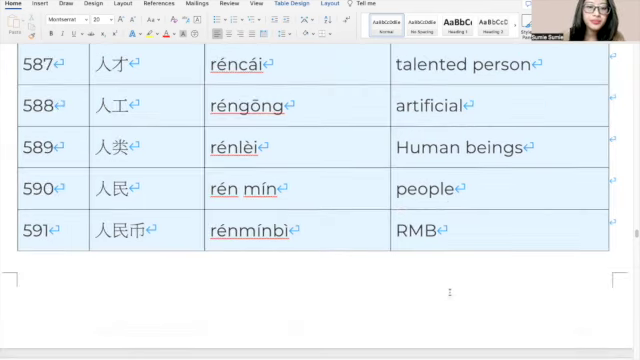
scroll(down, 3)
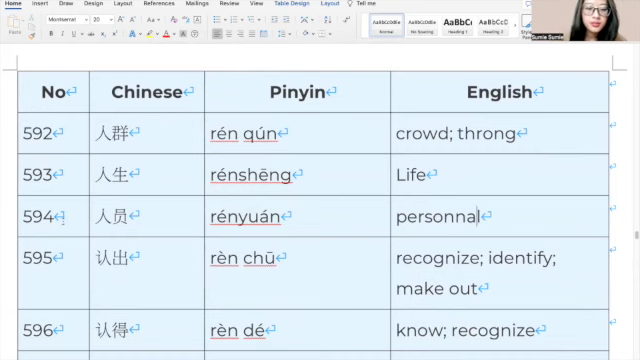
Retype the English cell for entry 594 as 'personnel'
text(personnel)
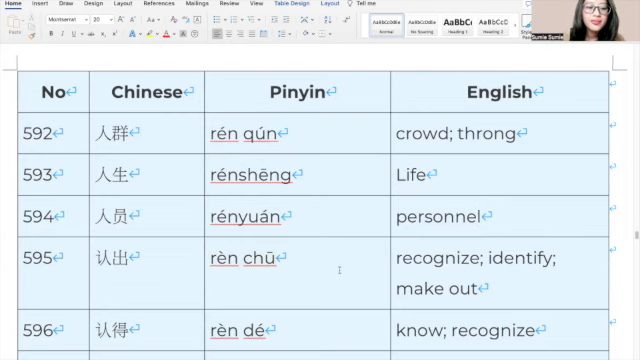
scroll(down, 3)
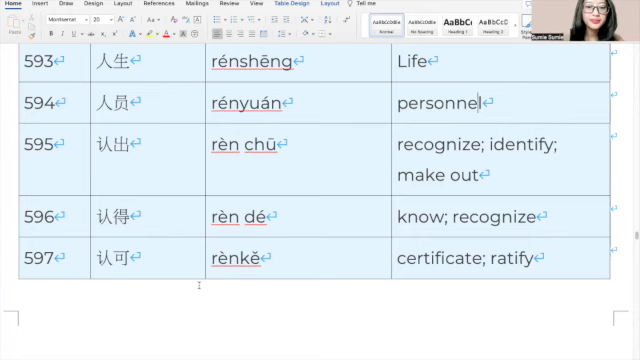
scroll(down, 3)
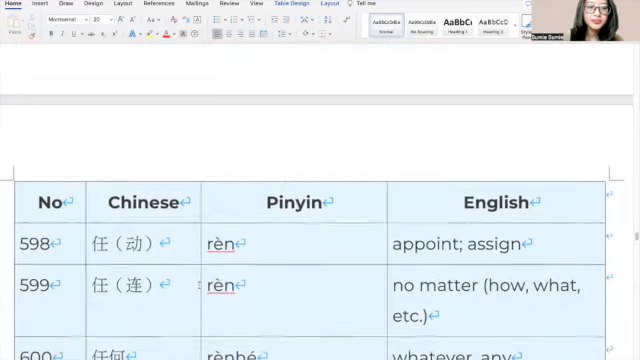
Scroll past entry 597 (certificate; ratify) through 598–603 to the table starting at 604
scroll(down, 3)
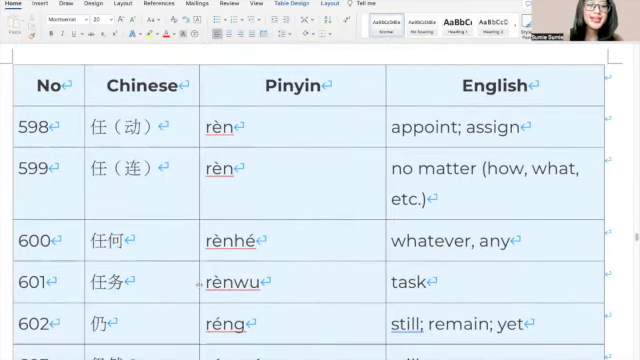
scroll(down, 3)
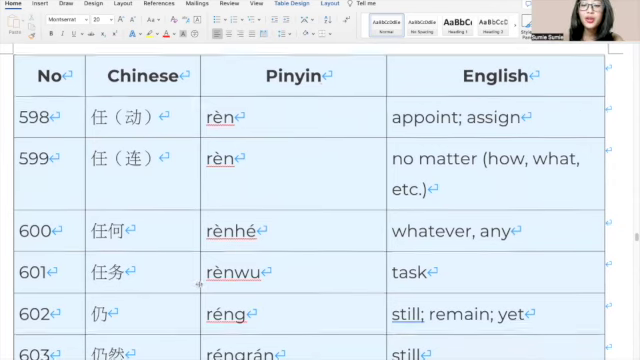
scroll(down, 3)
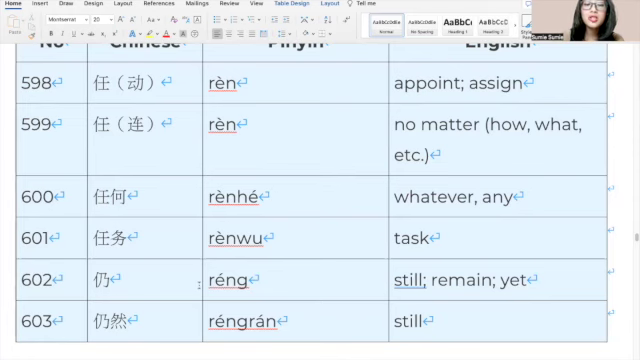
scroll(down, 3)
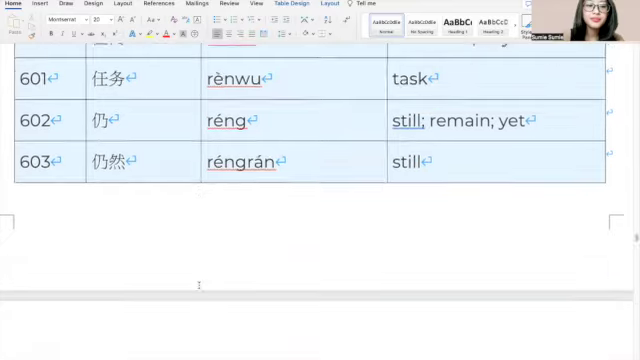
scroll(down, 3)
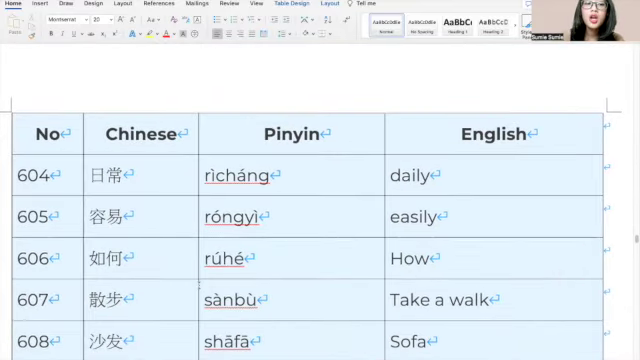
Select the pinyin shā in entry 609 and scroll to that table's end
scroll(down, 3)
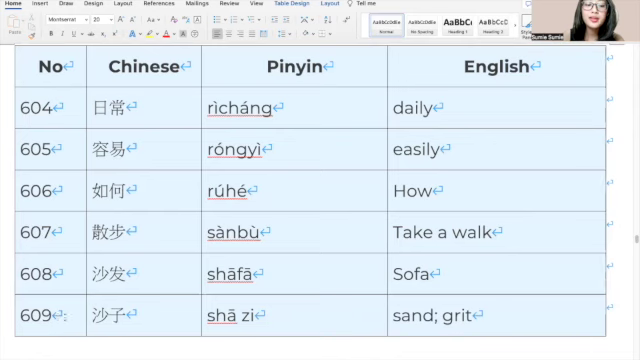
double_click(220, 314)
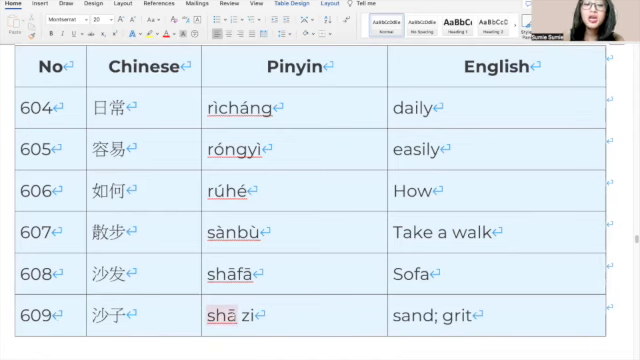
scroll(down, 3)
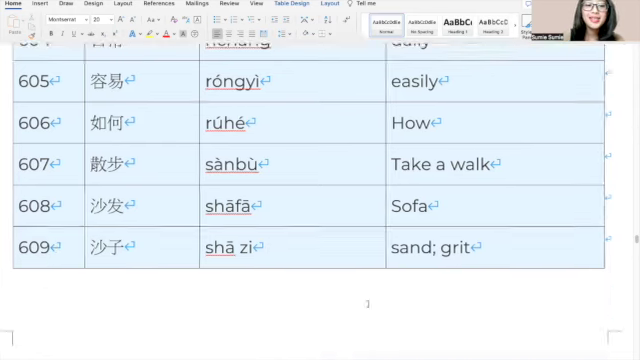
Scroll to the table showing entries 610 (hurt; be harmful) through 615 (above)
scroll(down, 3)
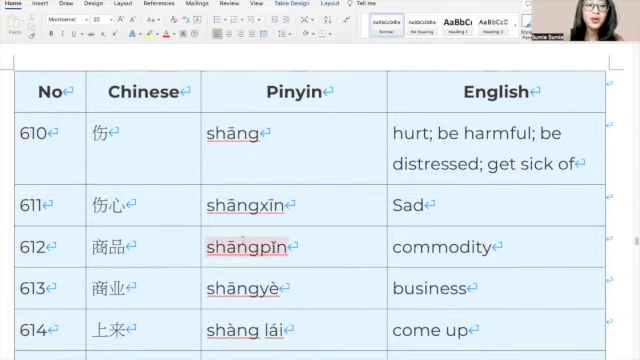
scroll(down, 3)
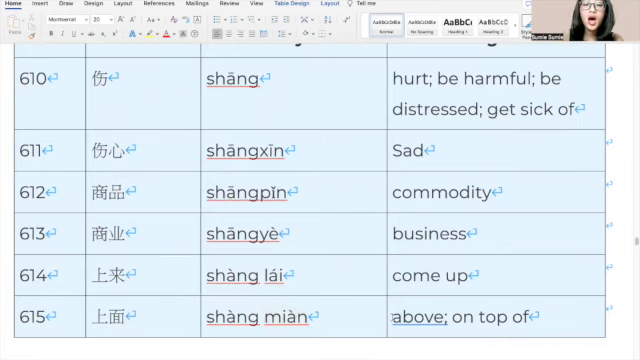
Select shēng in entry 617 and scroll on to entry 621 (Establish)
scroll(down, 3)
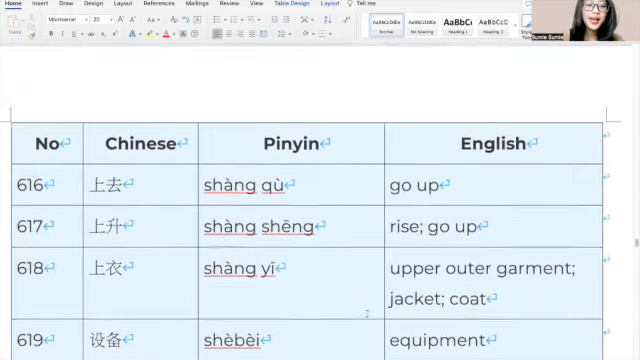
scroll(down, 3)
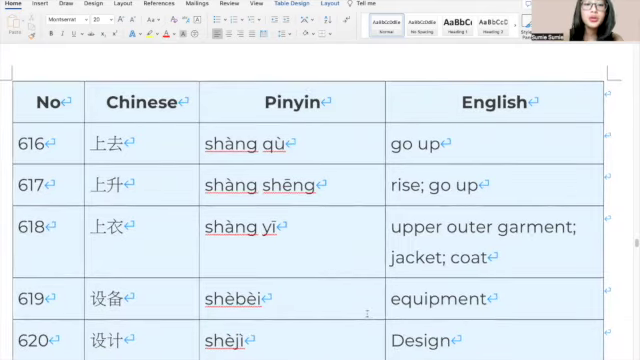
double_click(288, 186)
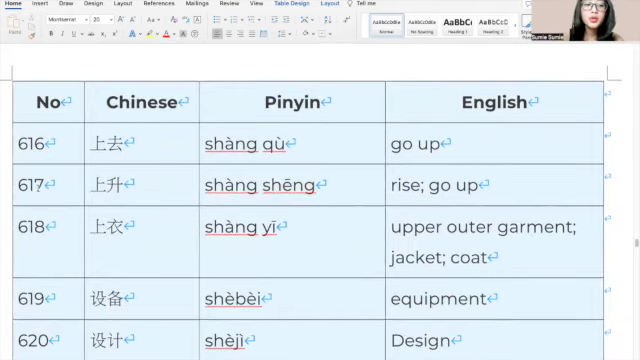
double_click(287, 185)
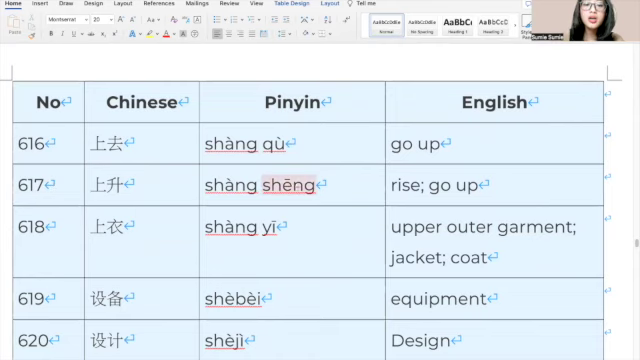
scroll(down, 3)
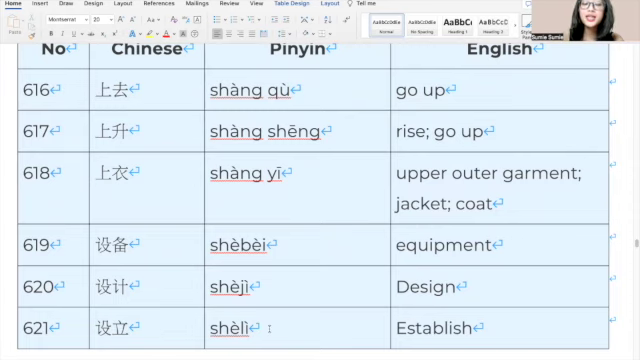
scroll(down, 3)
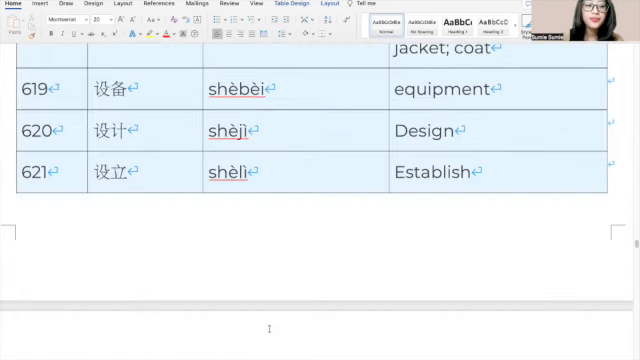
Scroll past entries 622–627 to the new table of entries 628 through 632 (life)
scroll(down, 3)
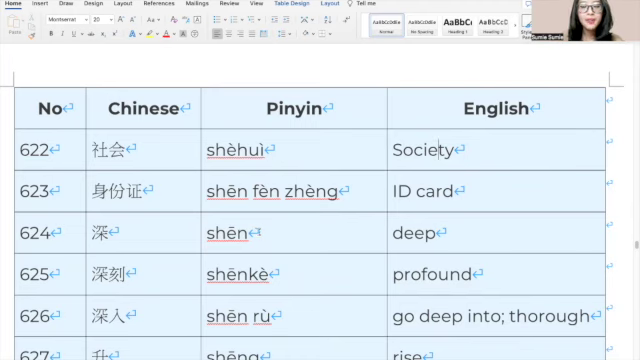
scroll(down, 3)
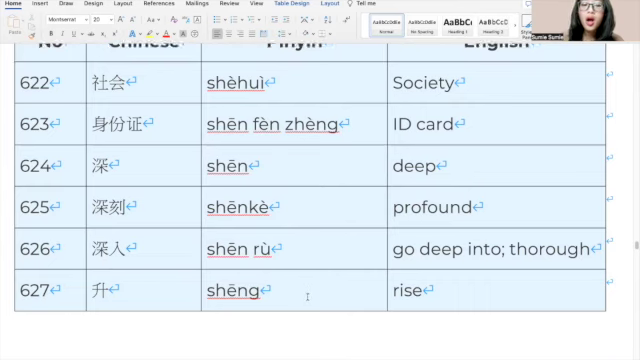
scroll(down, 3)
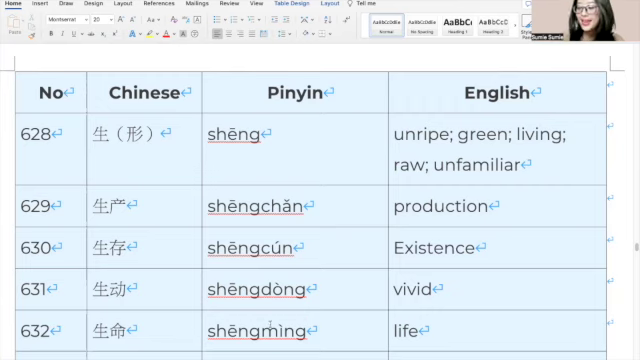
Scroll past entry 633 (business) to the table of entries 634 (grow) to 638 (Lose)
scroll(down, 3)
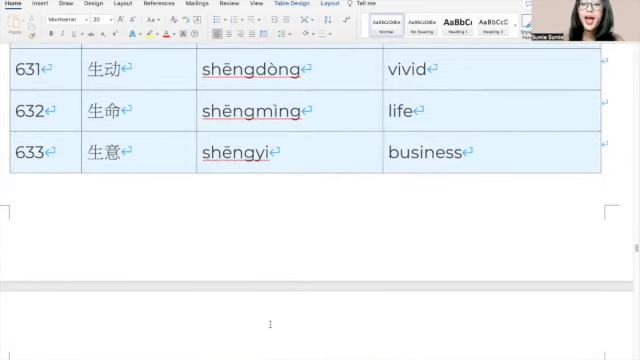
scroll(down, 3)
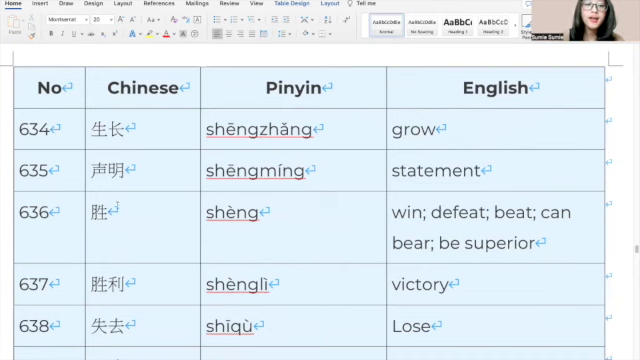
mouse_move(340, 160)
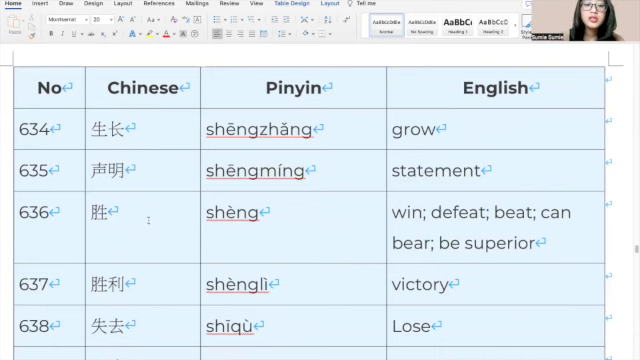
mouse_move(295, 235)
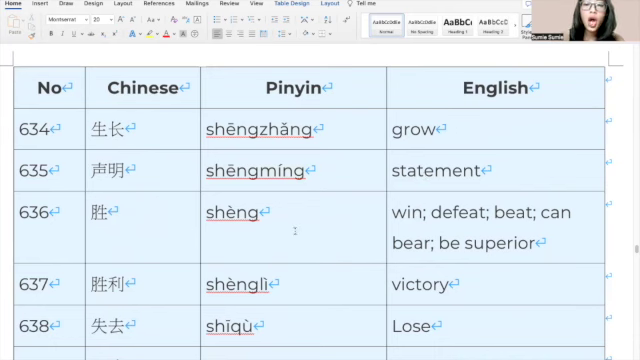
Scroll down until entry 639, 石头 shítou (stone), is visible
scroll(down, 3)
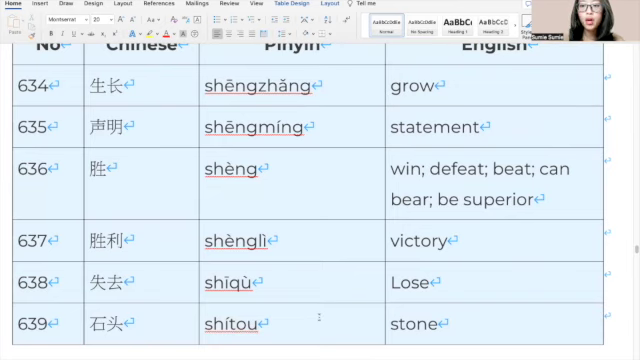
Scroll to the table of entries 640 (petroleum) through 645 (实力, Strength)
scroll(down, 3)
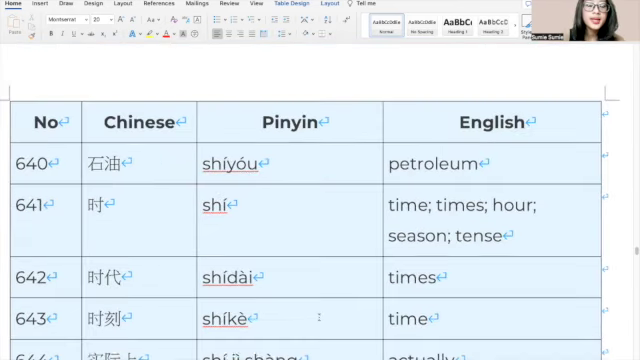
scroll(down, 3)
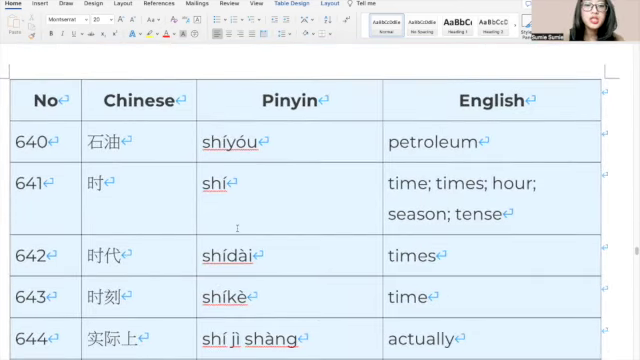
mouse_move(300, 144)
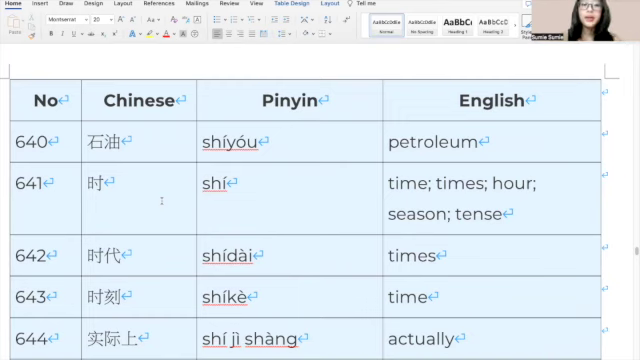
scroll(down, 3)
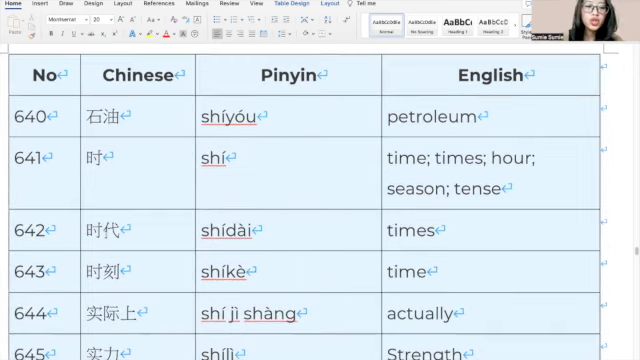
scroll(down, 3)
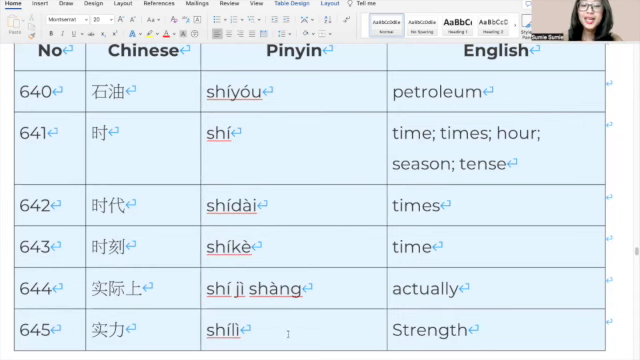
Scroll through rows 646 (Implement) to 652 (世纪 shìjì, century) at the table's end
scroll(down, 3)
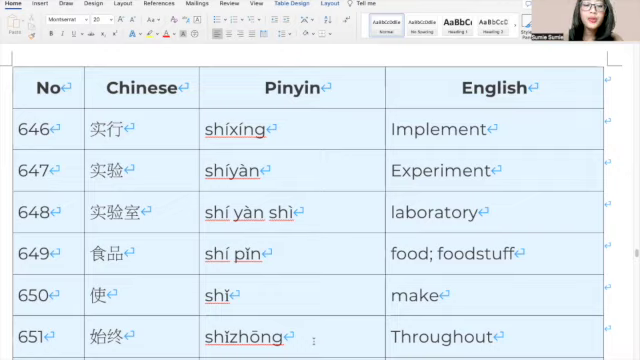
scroll(down, 3)
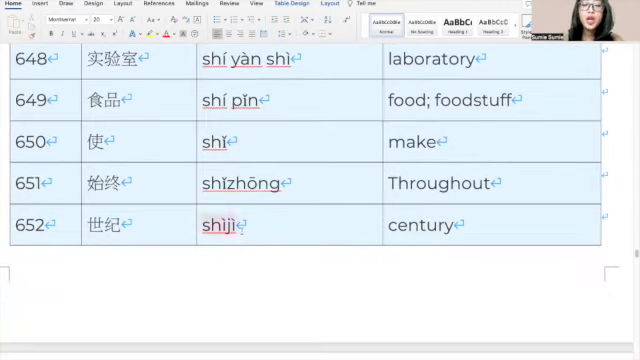
Scroll to the new table of rows 653 (world) to 659 (事实上 shì shí shàng)
scroll(down, 3)
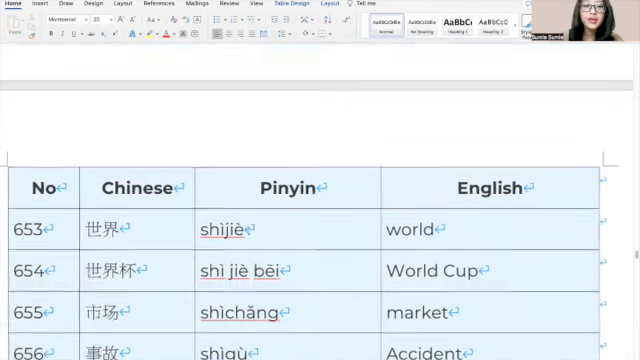
scroll(down, 3)
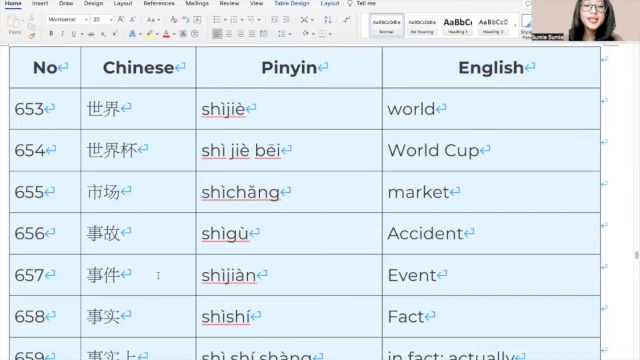
scroll(down, 3)
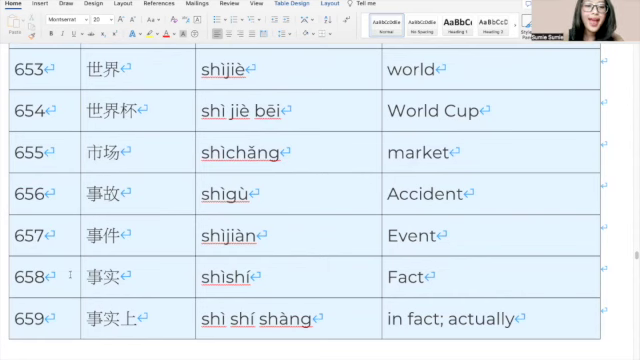
mouse_move(288, 291)
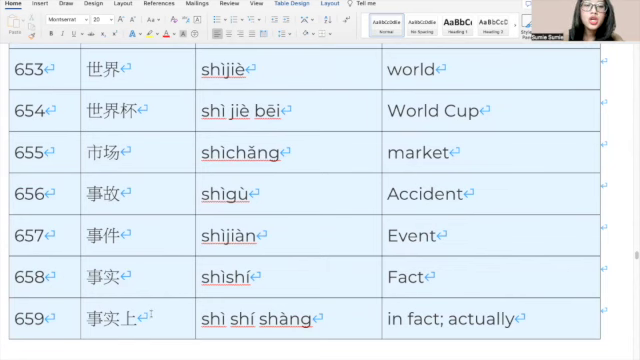
double_click(242, 320)
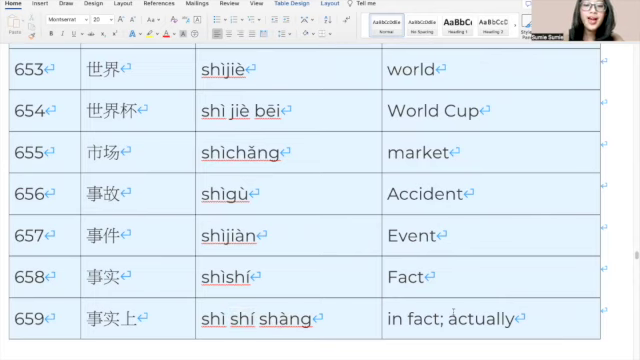
Scroll to the table of rows 660 (career) through 665 (适用 shì yòng)
scroll(down, 3)
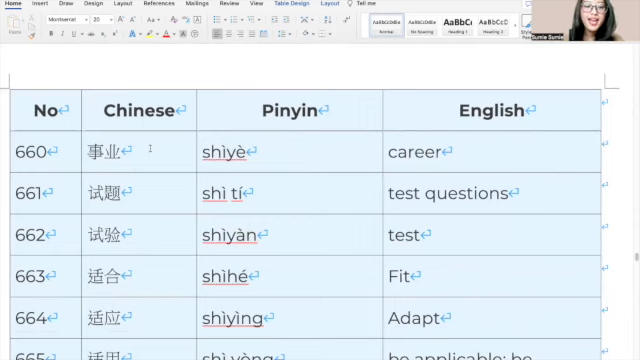
scroll(down, 3)
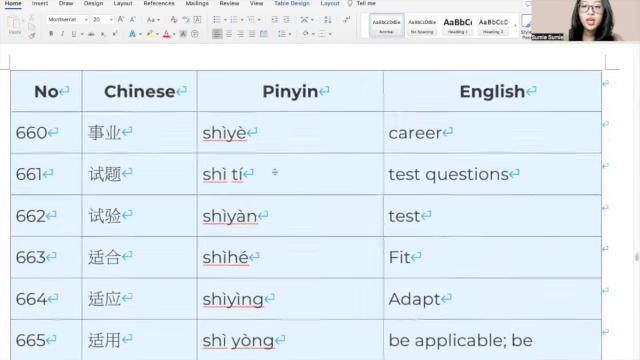
scroll(down, 3)
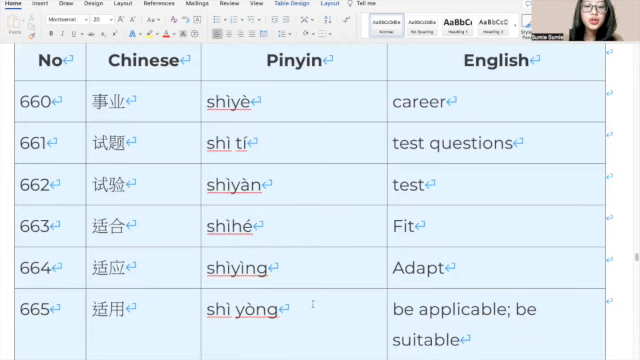
Scroll to the table of entries 666 (room) through 672 (finger)
scroll(down, 3)
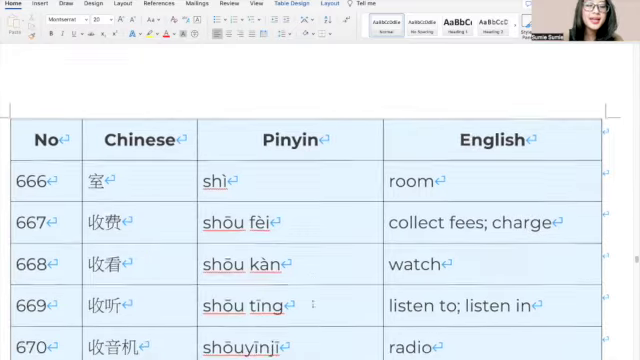
scroll(down, 3)
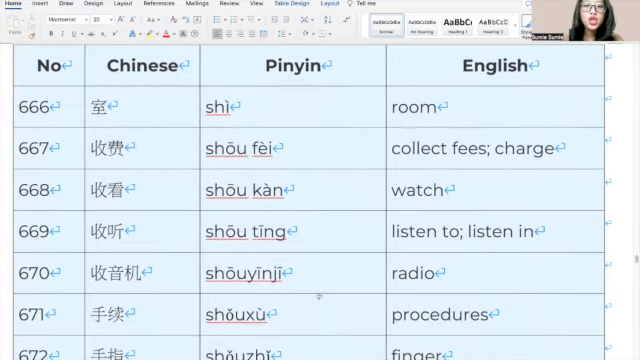
scroll(down, 3)
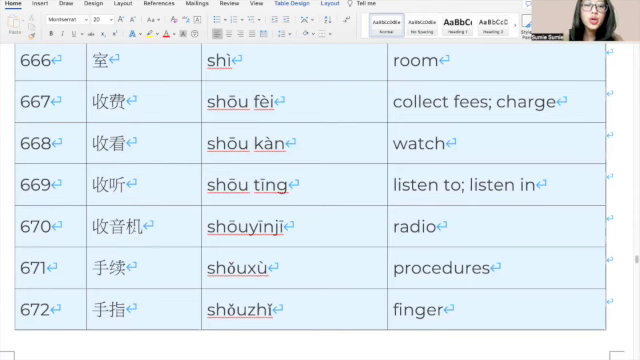
double_click(250, 224)
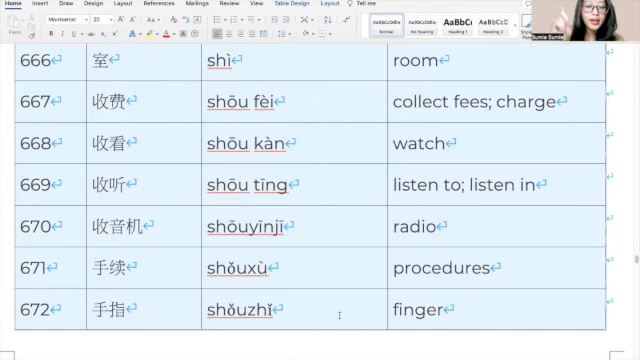
Continue scrolling through entries 673 (capital) to 678 (输 shū, lose)
scroll(down, 3)
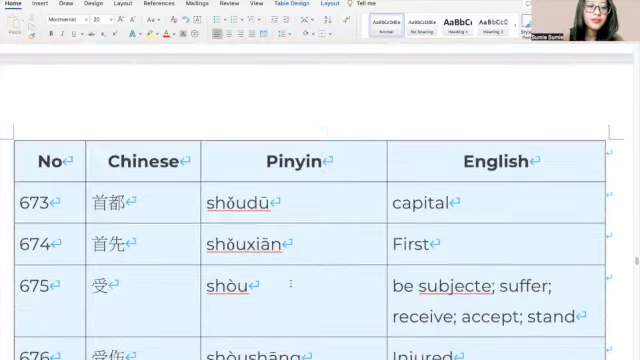
scroll(down, 3)
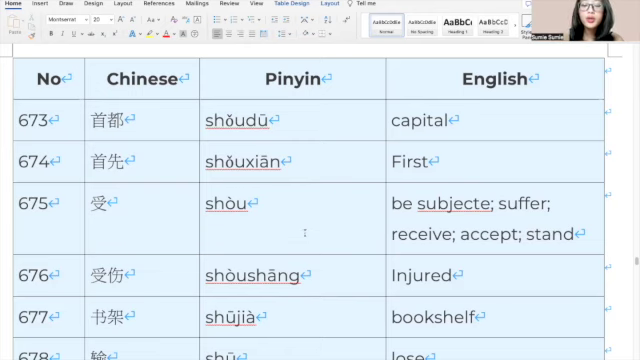
scroll(down, 3)
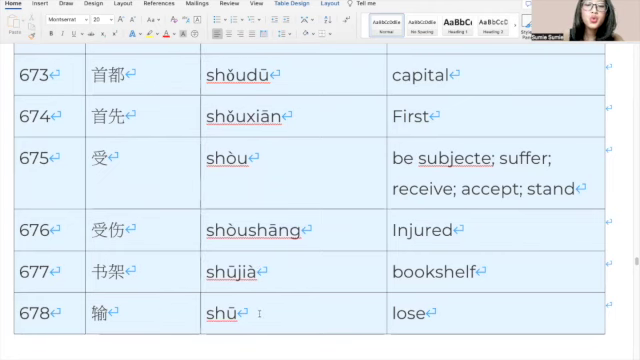
scroll(down, 3)
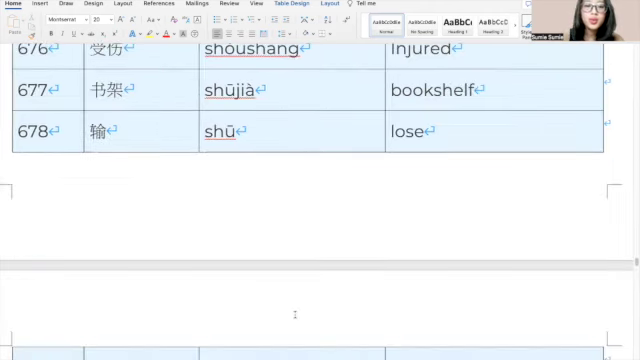
Scroll to rows 679 (输入 shūrù, input) through 684 (数量 shùliàng, quantity)
scroll(down, 3)
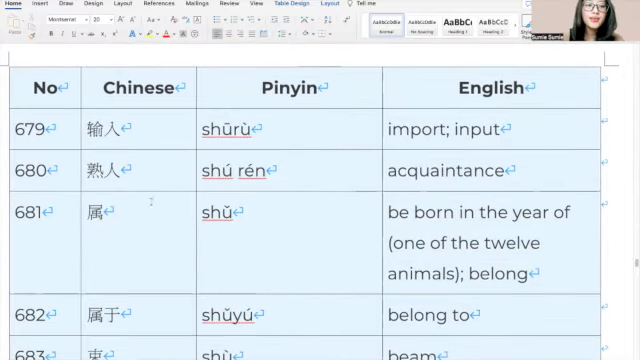
scroll(down, 3)
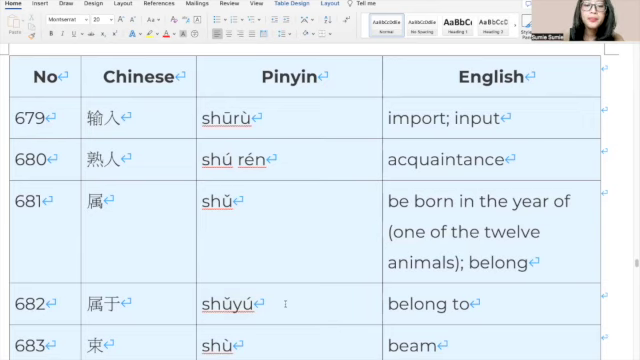
scroll(down, 3)
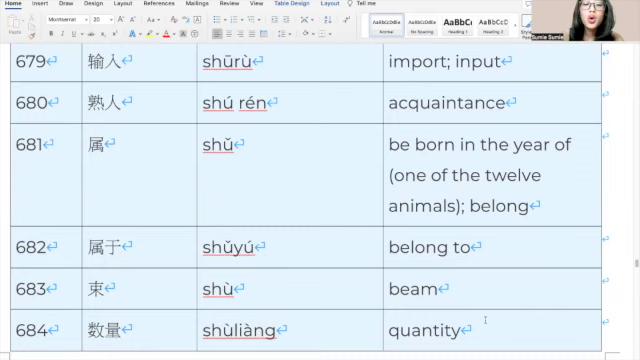
Scroll past rows 685 (double) to 690 (随 suí) into the table starting at 691
scroll(down, 3)
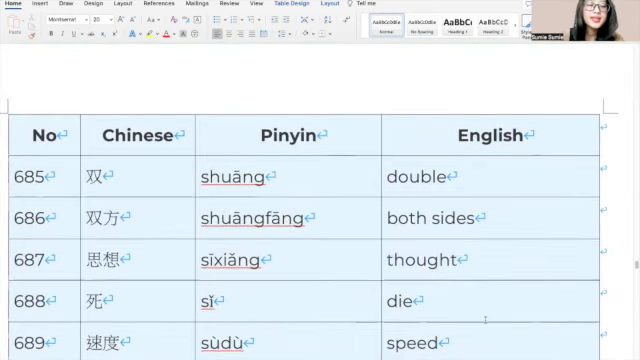
scroll(down, 3)
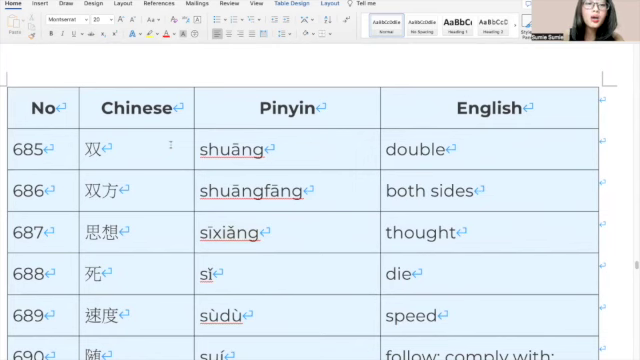
mouse_move(494, 142)
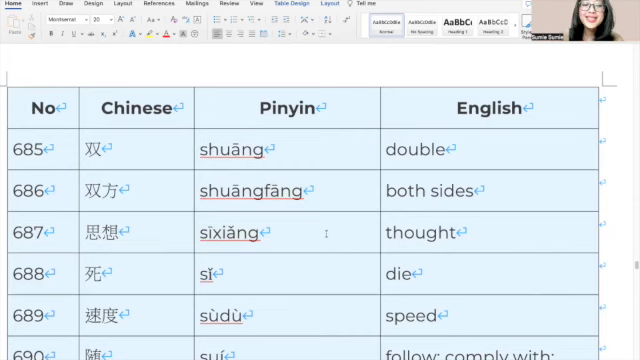
scroll(down, 3)
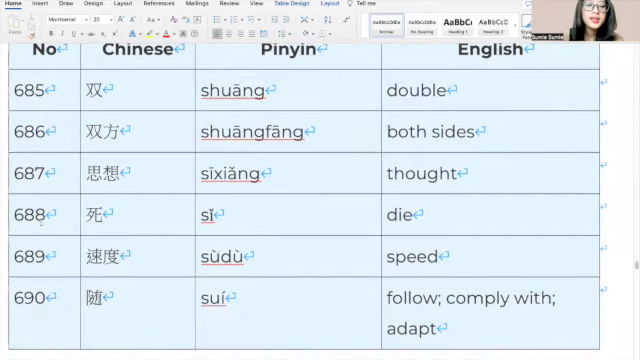
mouse_move(132, 214)
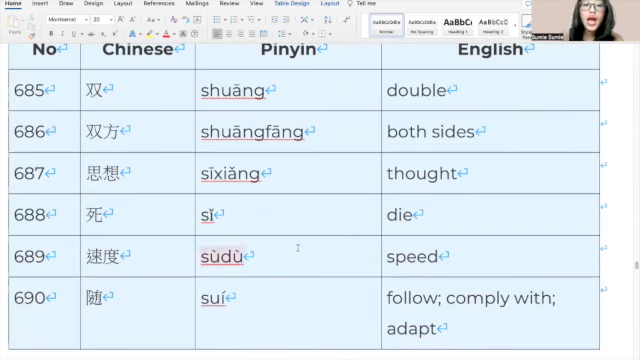
scroll(down, 3)
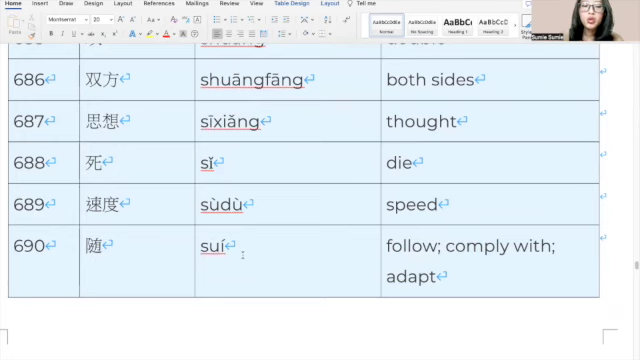
scroll(down, 3)
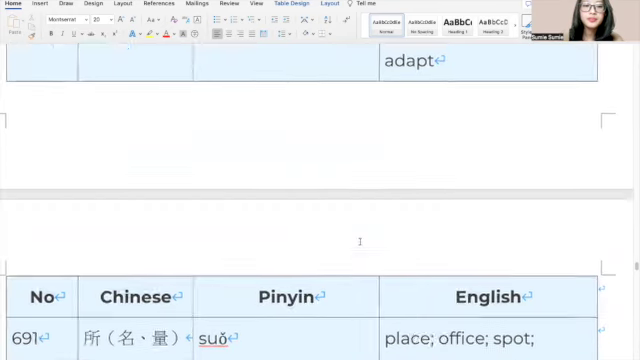
Scroll down to rows 691 (所 suǒ, place) through 696 (谈判 tánpàn, negotiation)
scroll(down, 3)
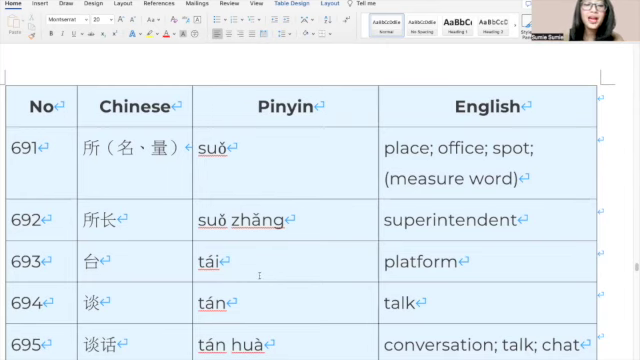
scroll(down, 3)
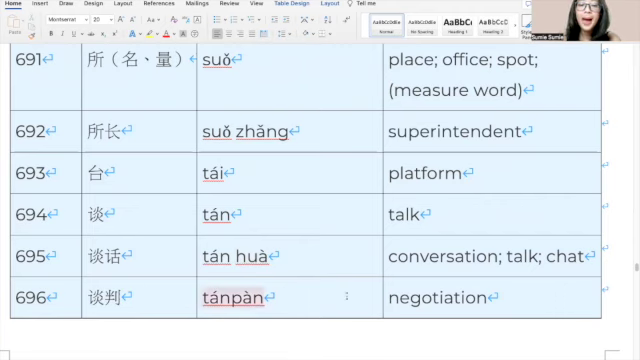
Scroll past the page break to rows 697 (汤 tāng, soup) through 703 (体会 tǐhuì)
scroll(down, 3)
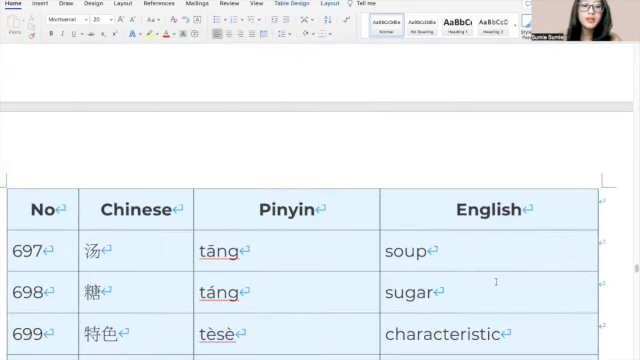
scroll(down, 3)
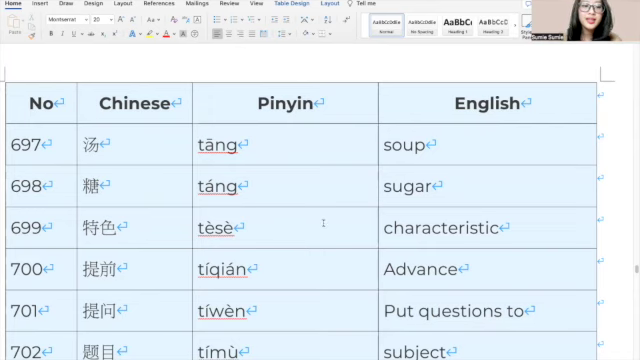
scroll(down, 3)
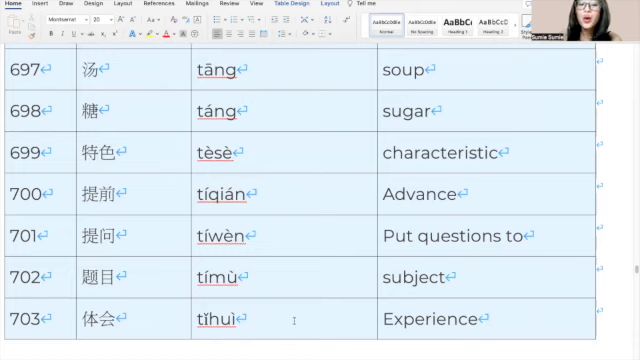
scroll(down, 3)
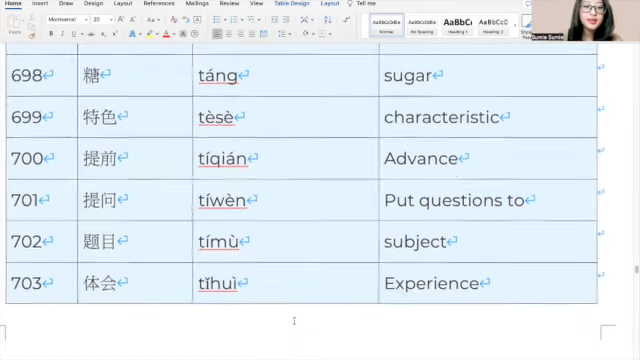
Scroll to rows 704 (体现 tǐxiàn) through 709 (调整 tiáozhěng), double-clicking entry 708
scroll(down, 3)
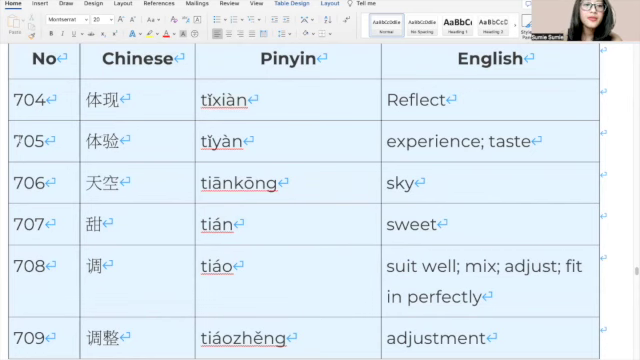
mouse_move(160, 143)
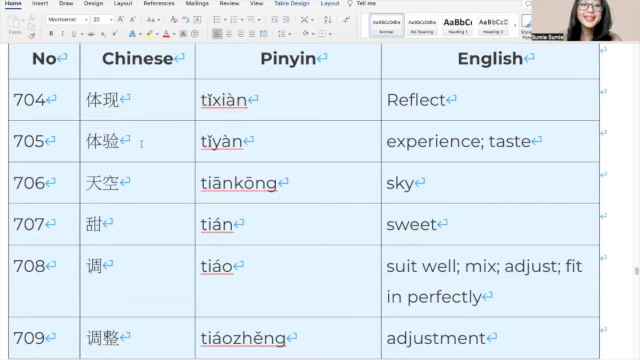
mouse_move(308, 142)
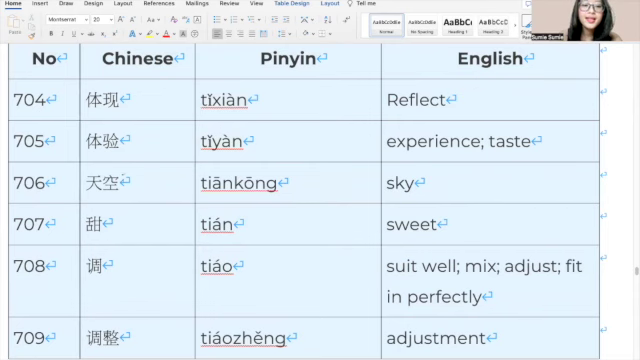
double_click(240, 183)
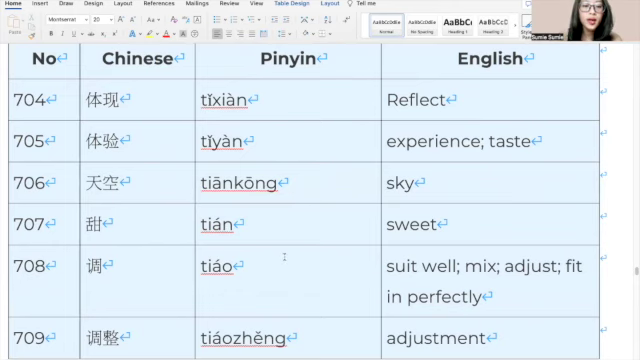
scroll(down, 3)
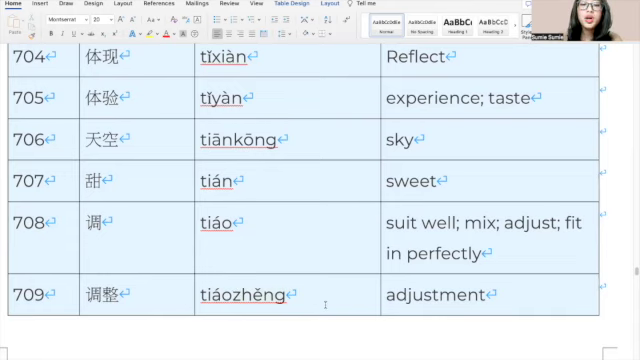
Scroll to rows 710 (跳 tiào) through 715 (铁路 tiě lù), double-clicking entry 713
scroll(down, 3)
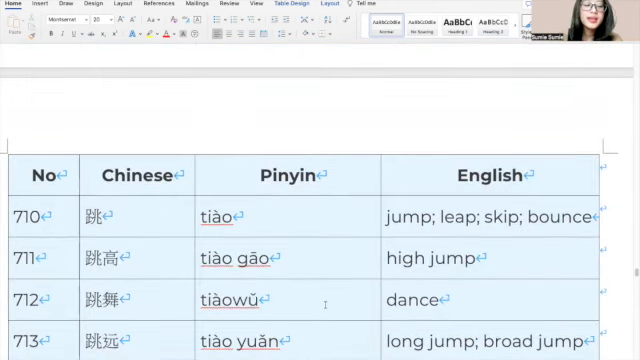
scroll(down, 3)
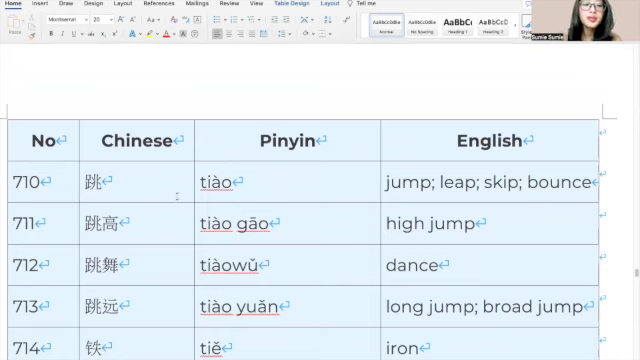
scroll(down, 3)
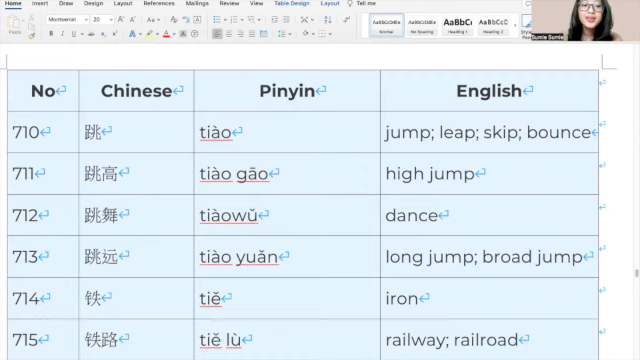
double_click(253, 252)
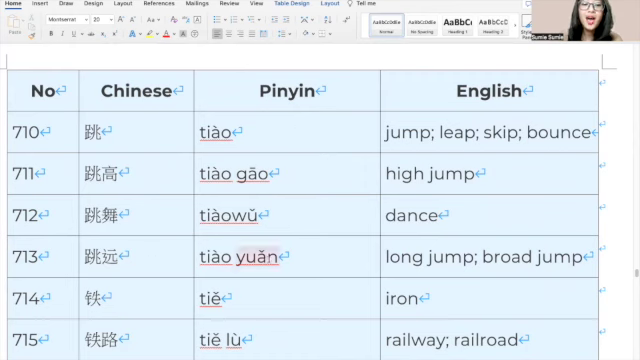
scroll(down, 3)
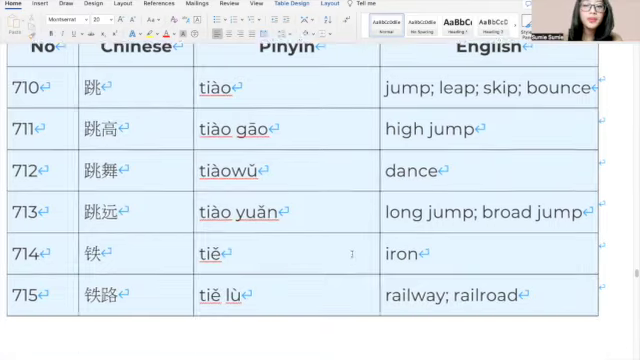
scroll(down, 3)
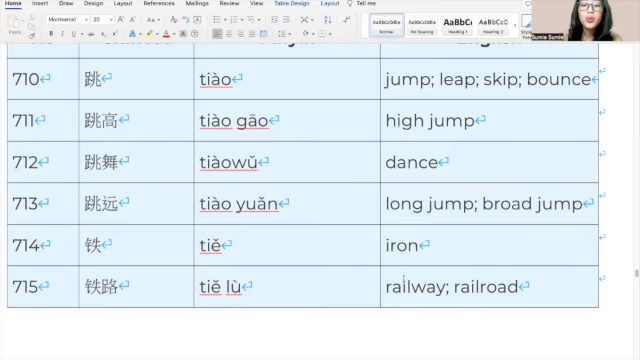
Scroll down through entries 716 (听力, hearing) to 720 (通信, communicate), closing the table
scroll(down, 3)
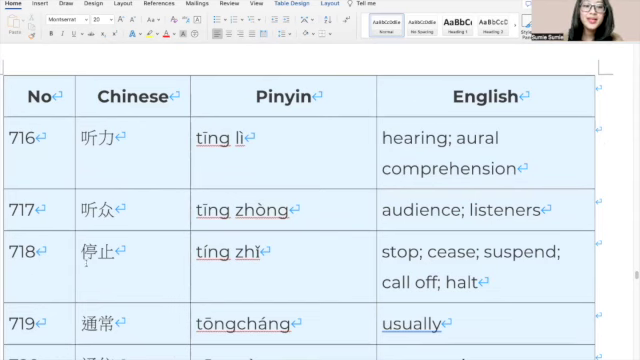
scroll(down, 3)
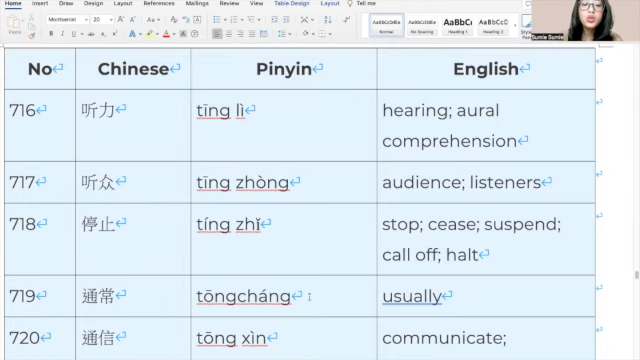
scroll(down, 3)
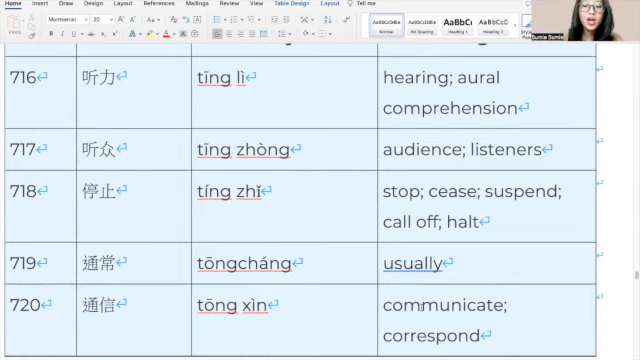
scroll(down, 3)
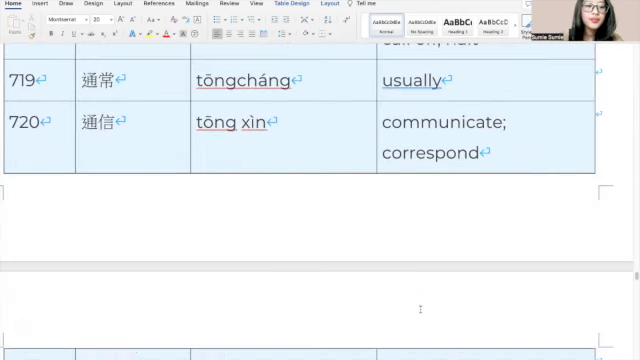
Scroll down past entry 738 (退, retreat) until the table with entries 739–742 appears
scroll(down, 3)
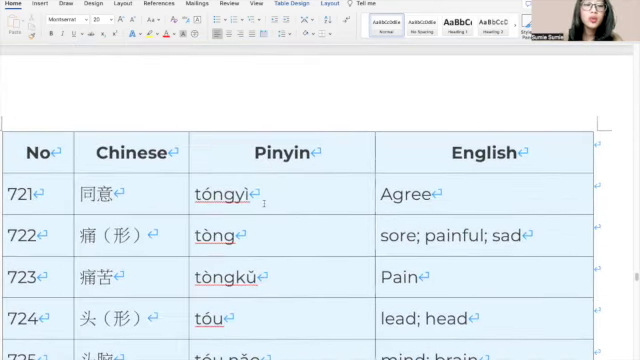
scroll(down, 3)
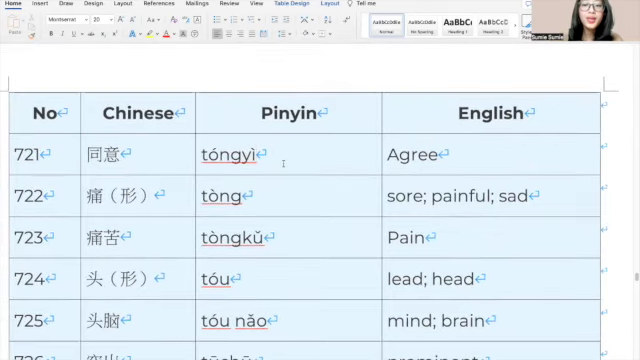
scroll(down, 3)
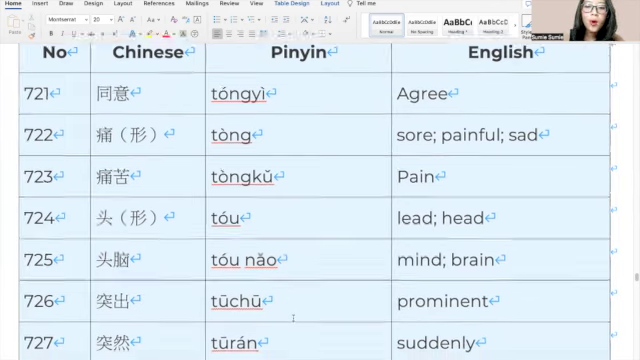
scroll(down, 3)
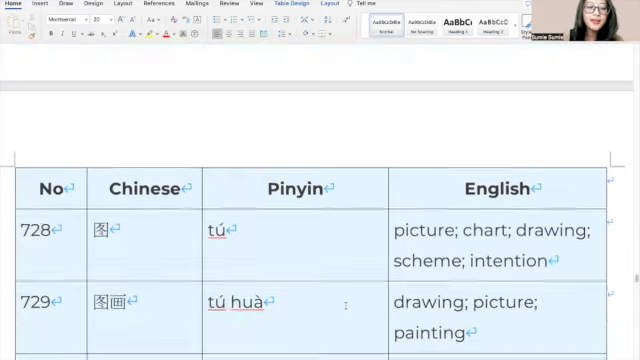
scroll(down, 3)
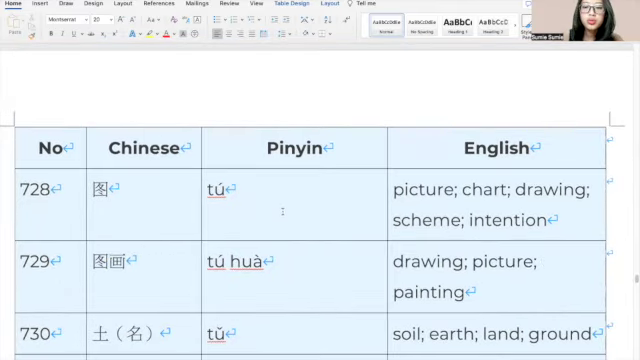
scroll(down, 3)
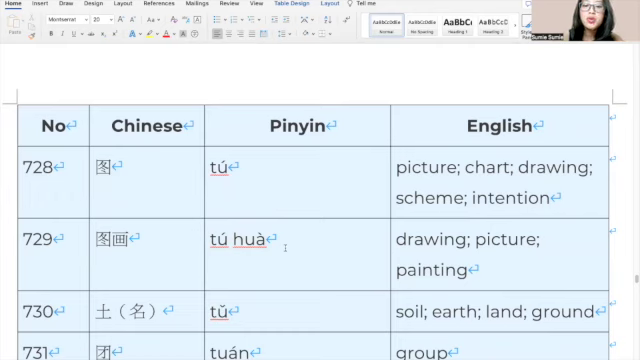
scroll(down, 3)
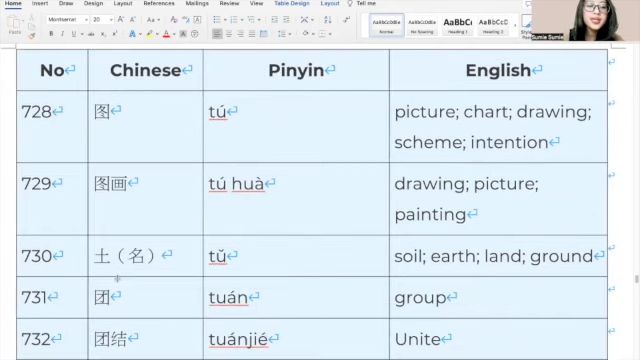
scroll(down, 3)
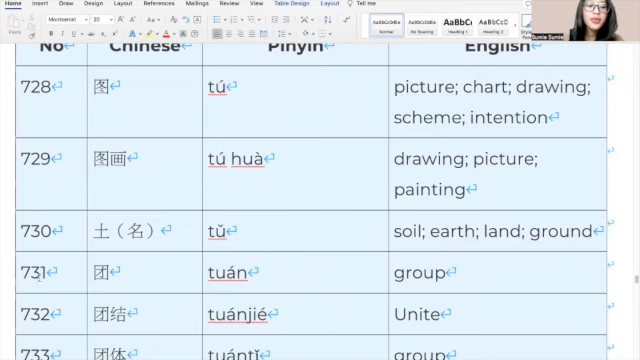
mouse_move(335, 253)
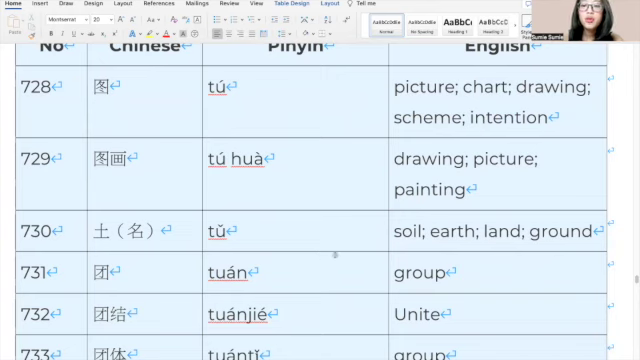
scroll(down, 3)
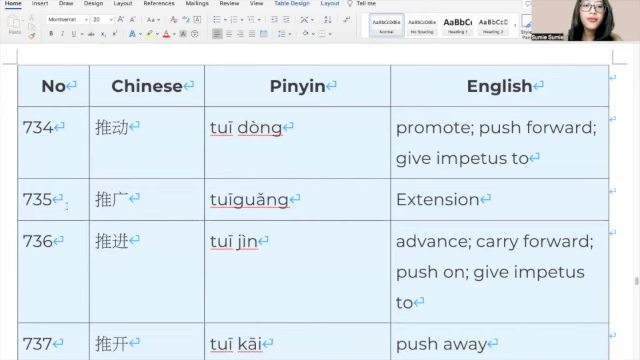
double_click(238, 197)
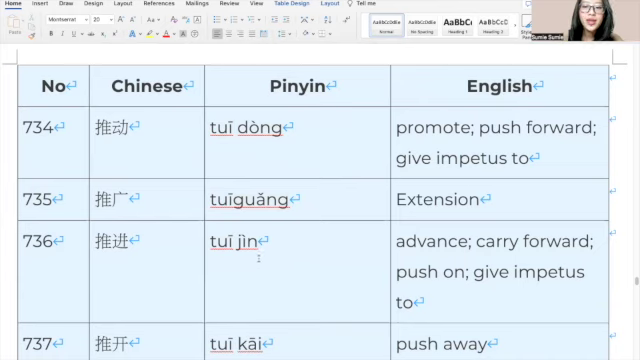
scroll(down, 3)
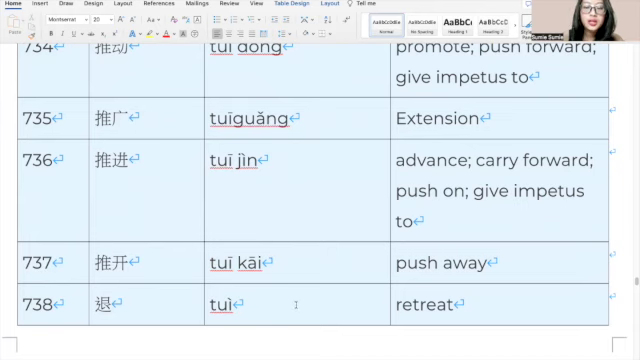
scroll(down, 3)
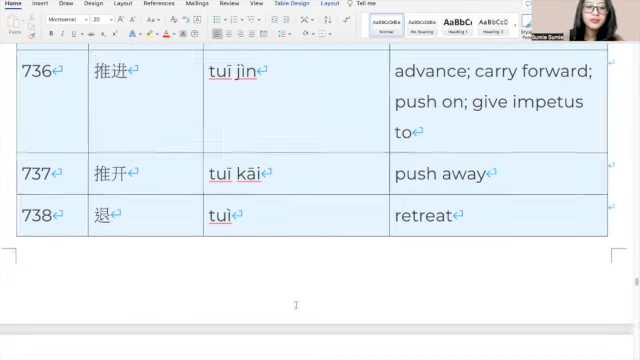
scroll(down, 3)
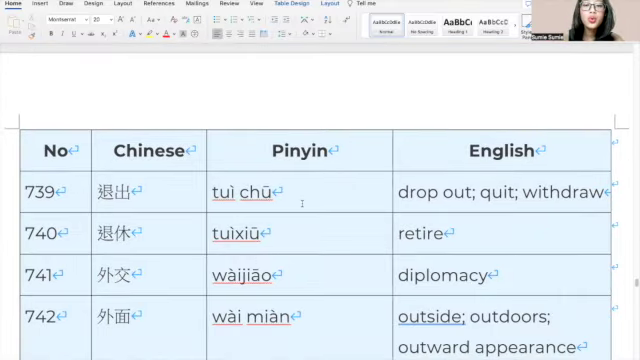
Scroll down past entry 744 (完美, perfect) to the table with entries 745–749
scroll(down, 3)
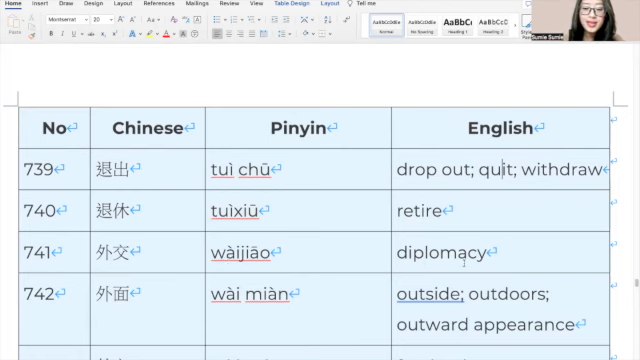
scroll(down, 3)
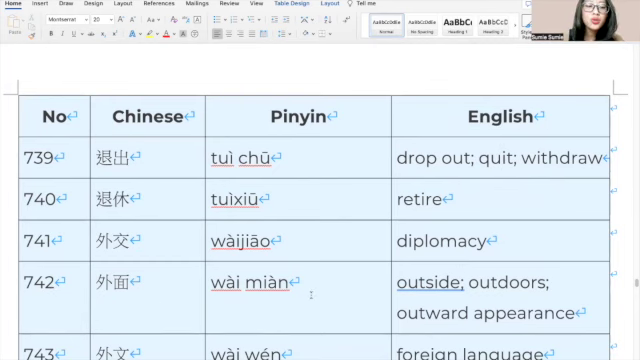
scroll(down, 3)
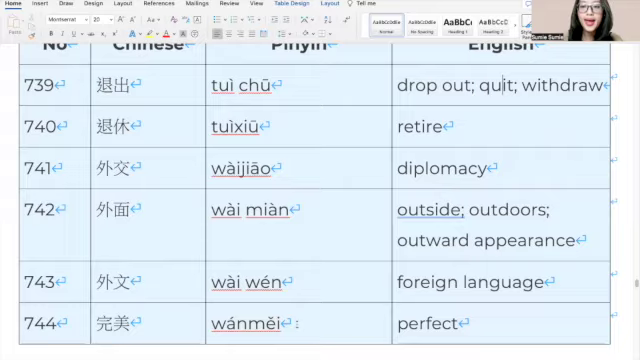
scroll(down, 3)
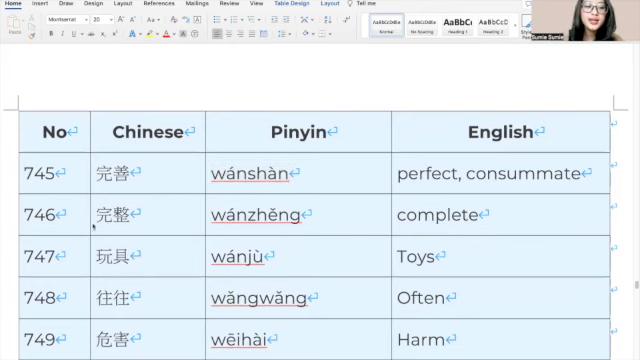
Double-click in the table, then scroll past entry 750 (危险, danger) to entries 751–755
double_click(255, 214)
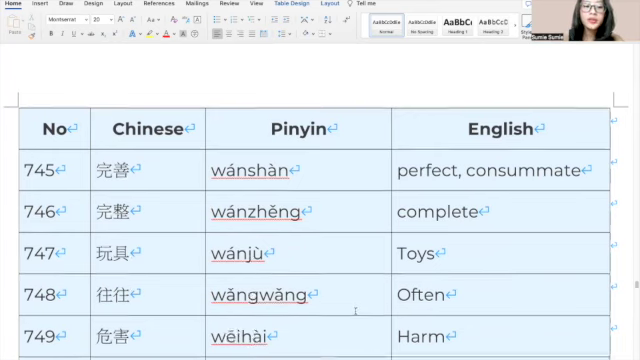
scroll(down, 3)
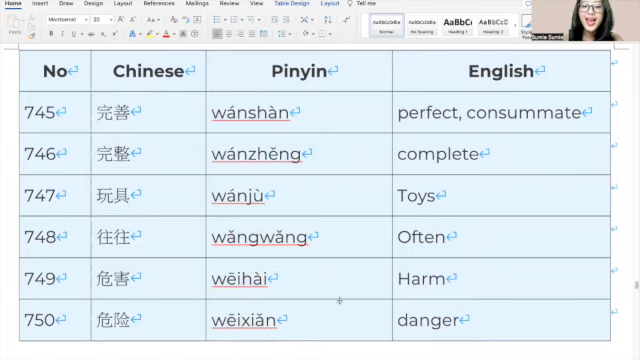
scroll(down, 3)
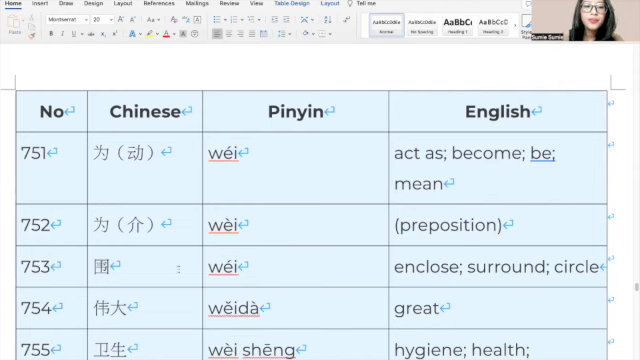
mouse_move(347, 257)
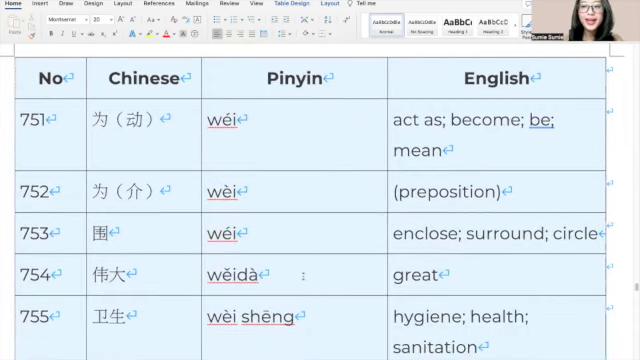
Scroll down past entry 756 (卫生间, toilet) to the table with entries 757–762
scroll(down, 3)
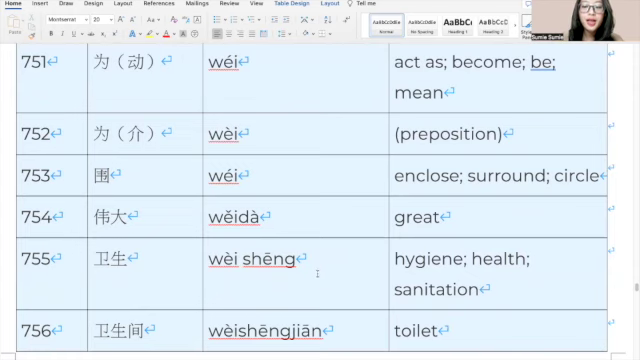
scroll(down, 3)
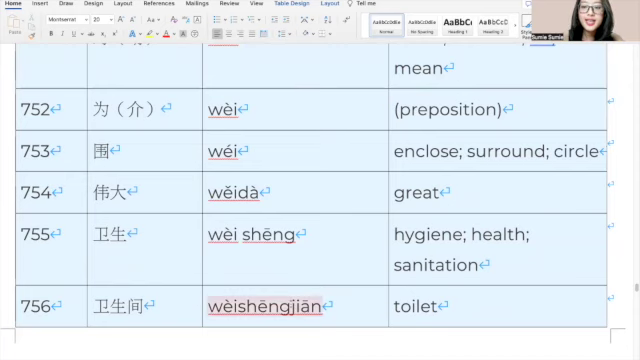
scroll(down, 3)
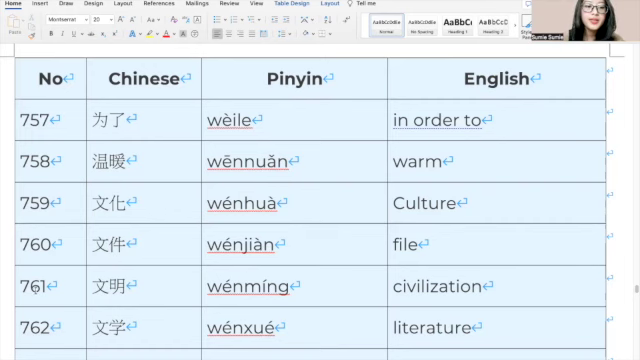
Double-click in the table, then scroll past entry 763 (文章) to entries 764–767
double_click(243, 287)
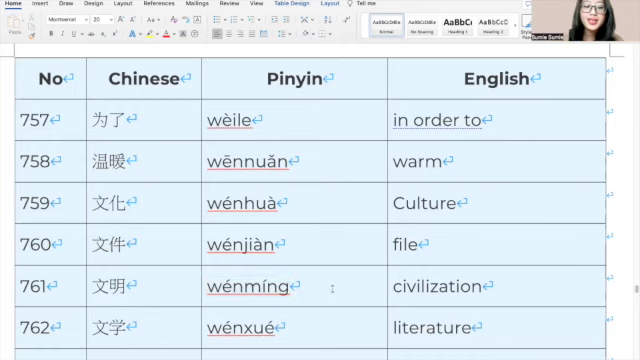
scroll(down, 3)
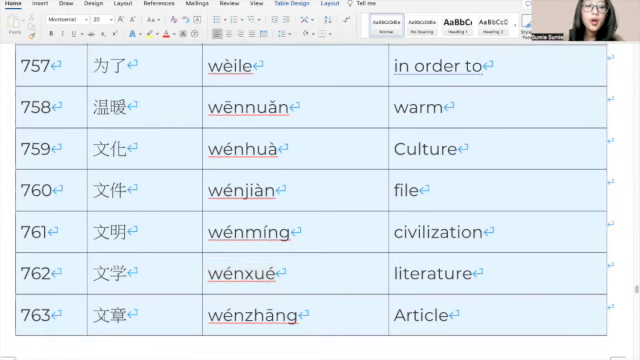
mouse_move(340, 313)
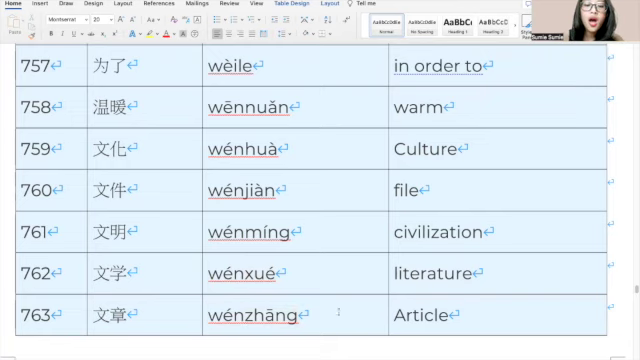
scroll(down, 3)
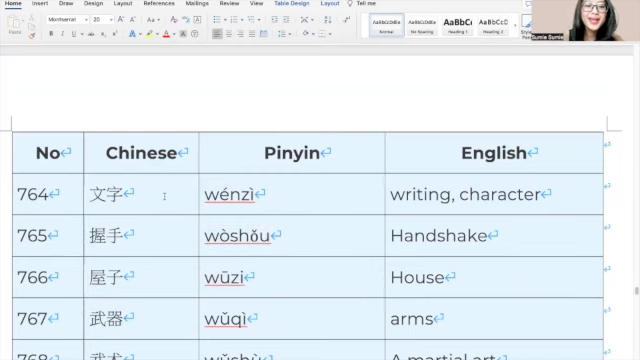
Scroll down past entry 770 (西部, west) to the table with entries 771–775
scroll(down, 3)
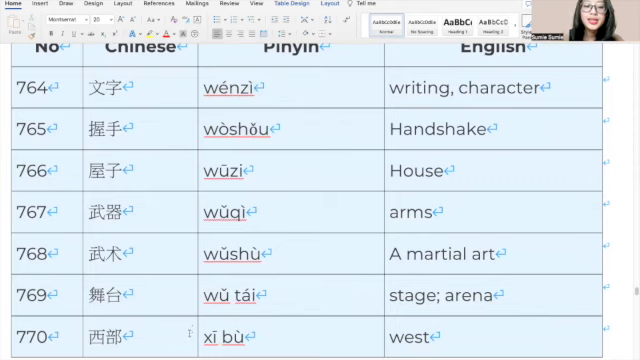
mouse_move(290, 331)
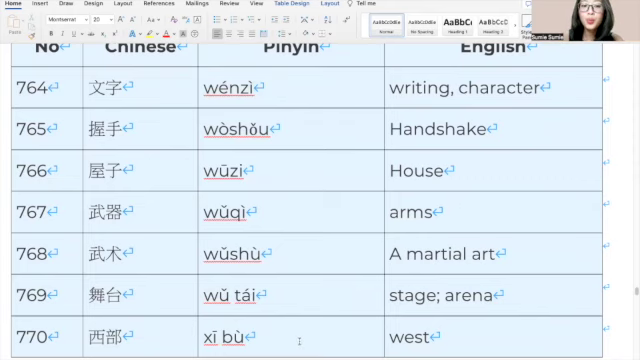
scroll(down, 3)
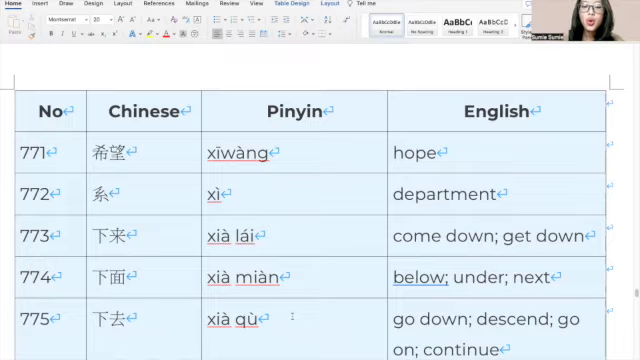
Scroll down past entry 776 (先进, advanced) to the table with entries 777–782
scroll(down, 3)
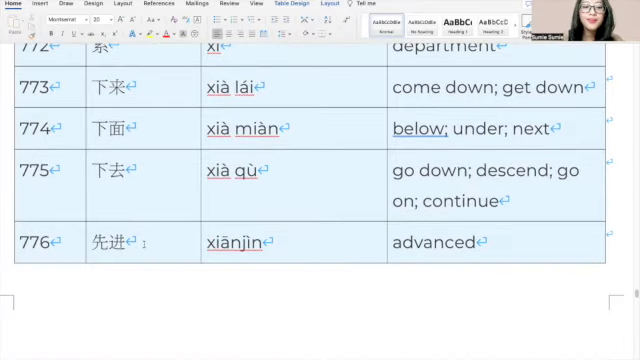
mouse_move(290, 258)
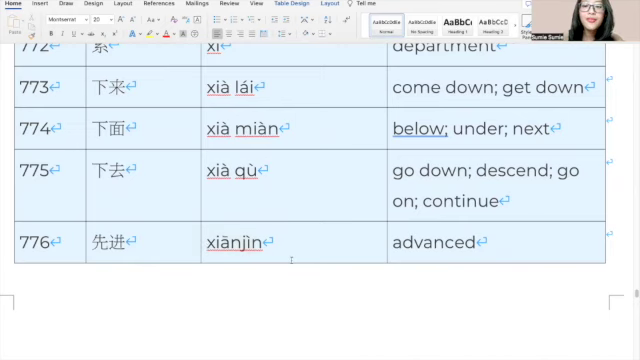
scroll(down, 3)
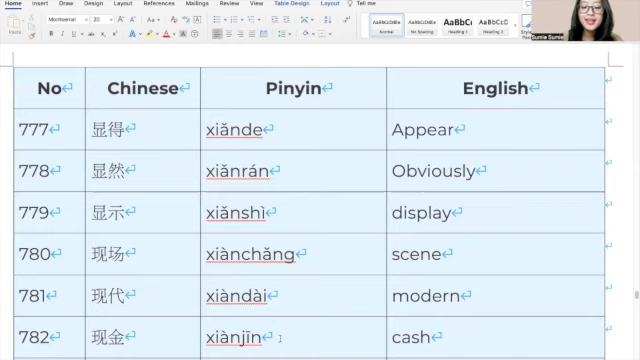
Select and deselect entry 783's pinyin (xiànshí), then scroll to entries 784–787
scroll(down, 3)
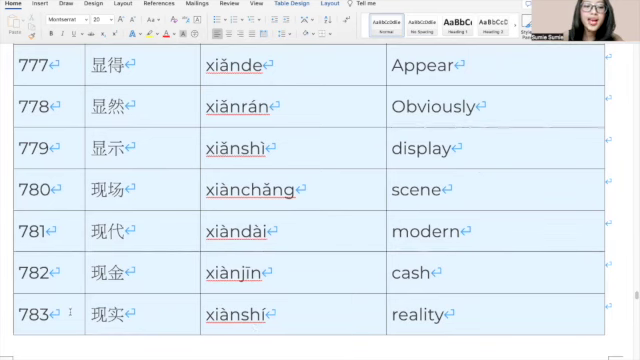
double_click(240, 315)
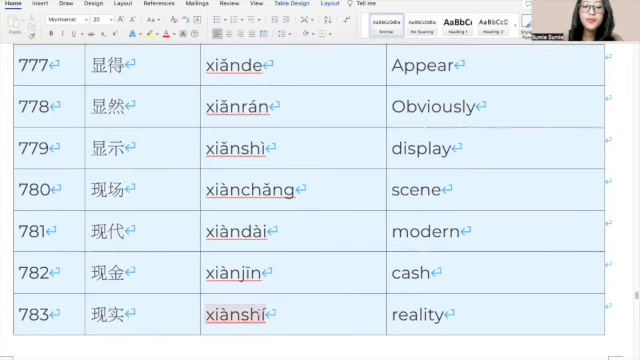
click(305, 315)
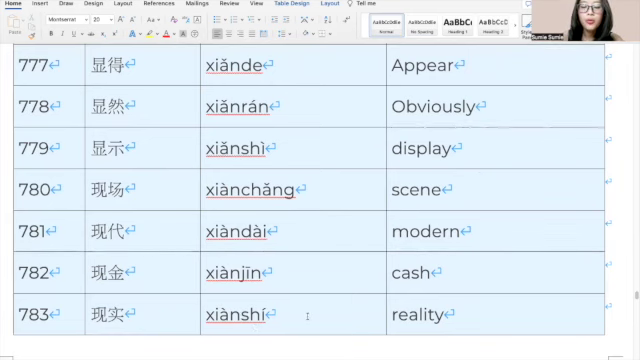
scroll(down, 3)
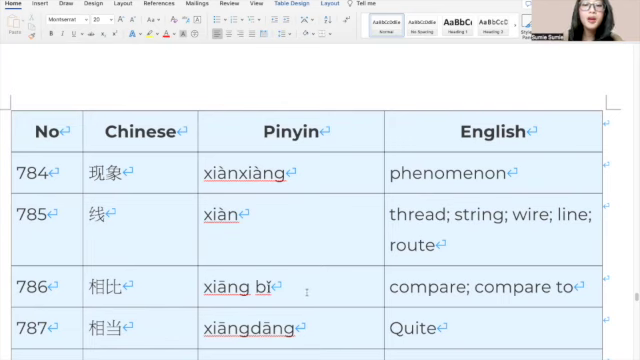
Scroll down until entries 788 (相关, correlate) and 789 (相互, mutual) appear, then double-click in the table
scroll(down, 3)
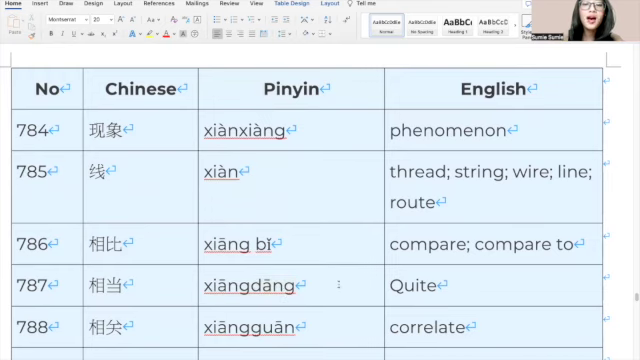
scroll(down, 3)
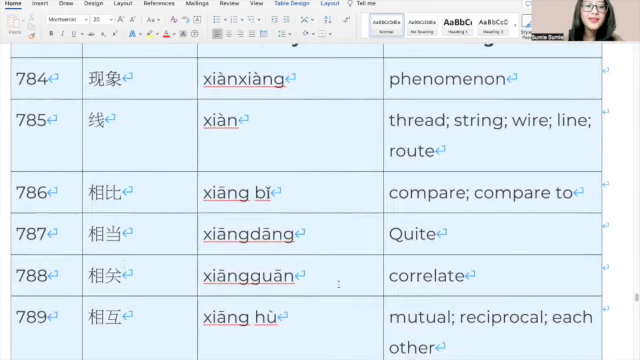
double_click(247, 278)
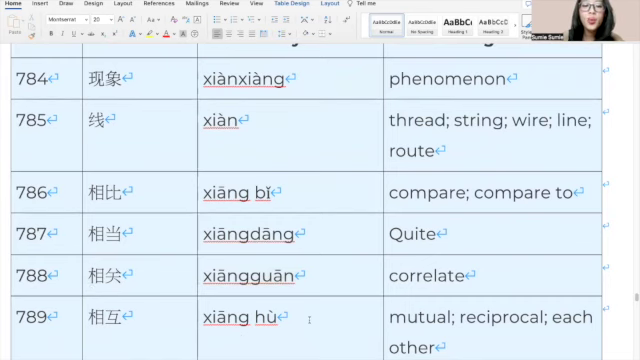
Scroll to the table starting at 790 相似 and read through 796 效果 (Effect)
scroll(down, 3)
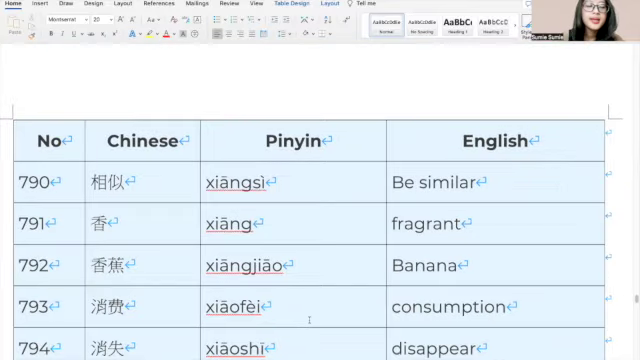
scroll(down, 3)
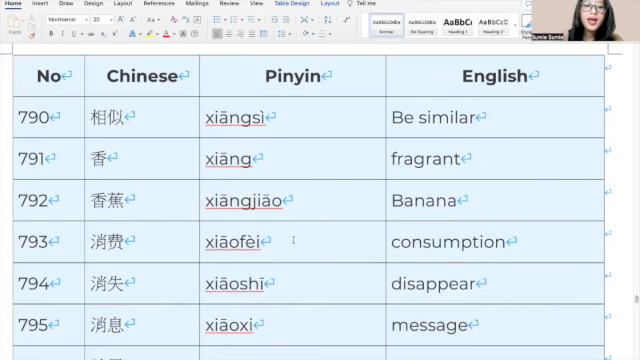
mouse_move(467, 247)
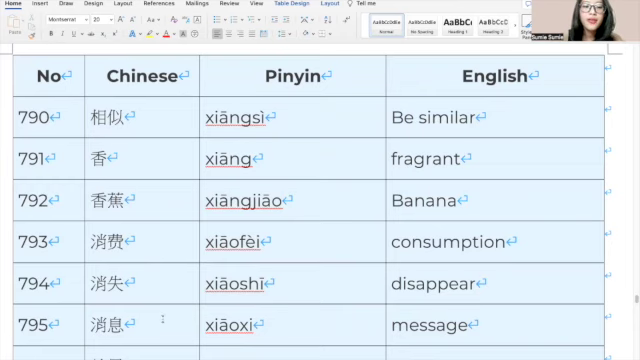
scroll(down, 3)
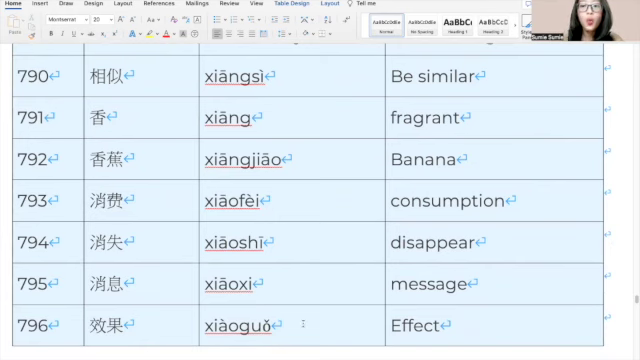
Scroll through entries 797 写作 (writing) to 802 信任 (trust)
scroll(down, 3)
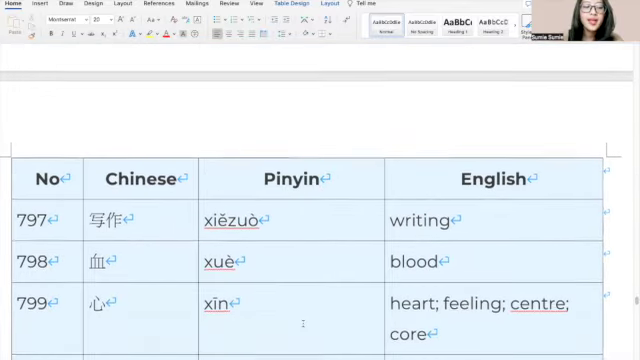
scroll(down, 3)
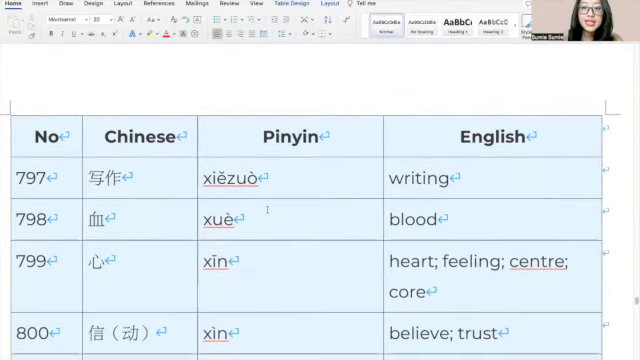
mouse_move(338, 178)
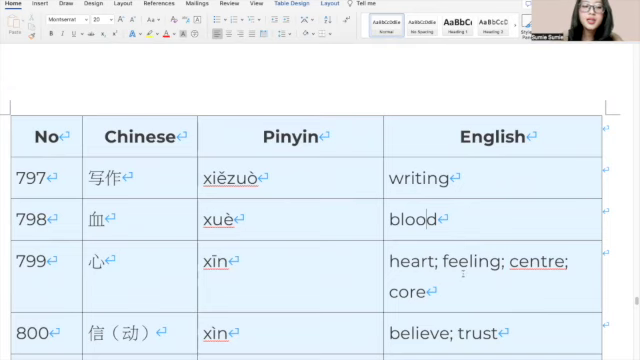
scroll(down, 3)
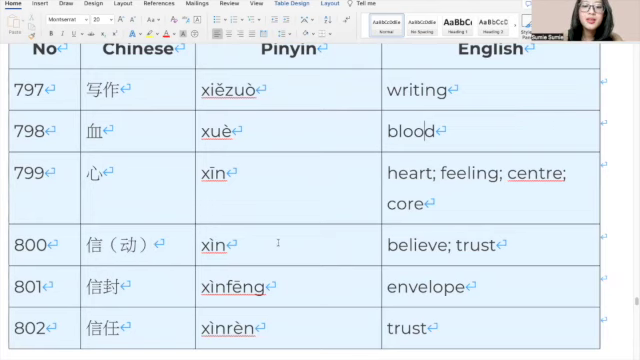
Continue scrolling to the next page's table beginning with 803 行李 (luggage)
scroll(down, 3)
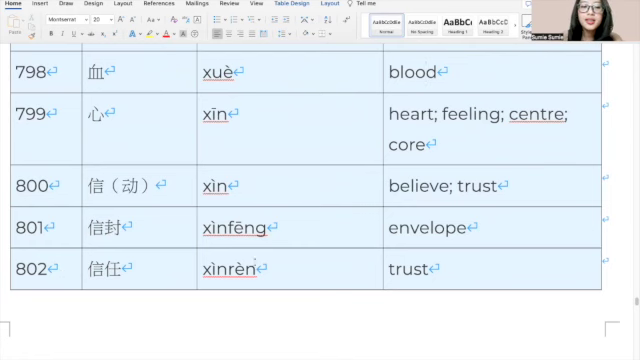
scroll(down, 3)
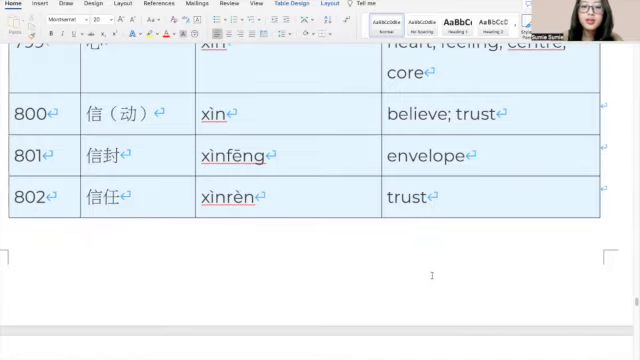
scroll(down, 3)
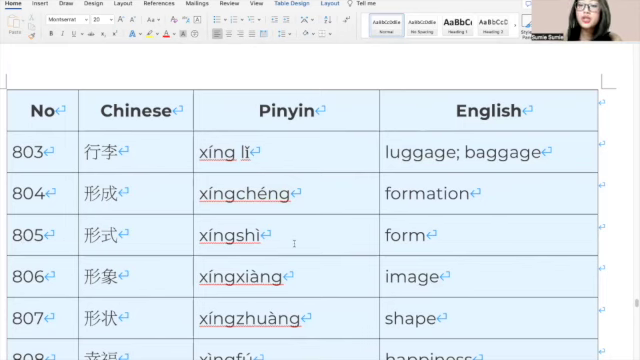
Scroll until rows 803 行李 through 809 幸运 (Lucky) are visible
scroll(down, 3)
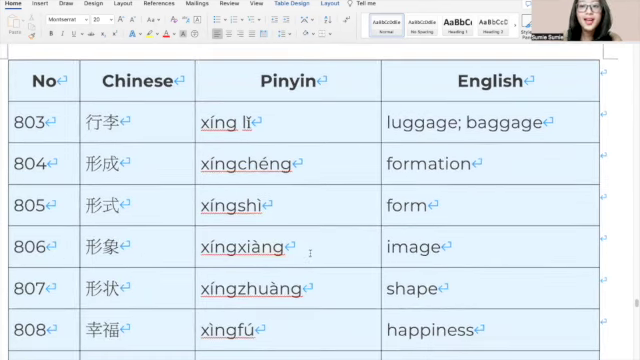
scroll(down, 3)
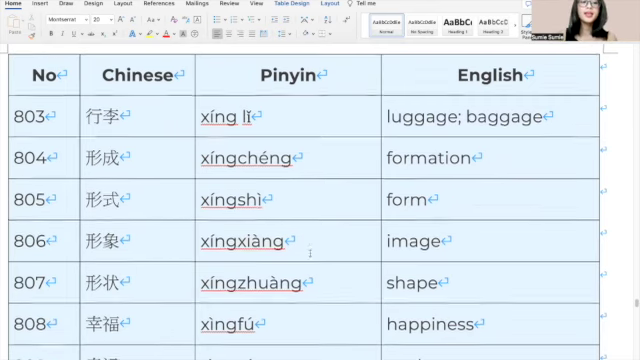
scroll(down, 3)
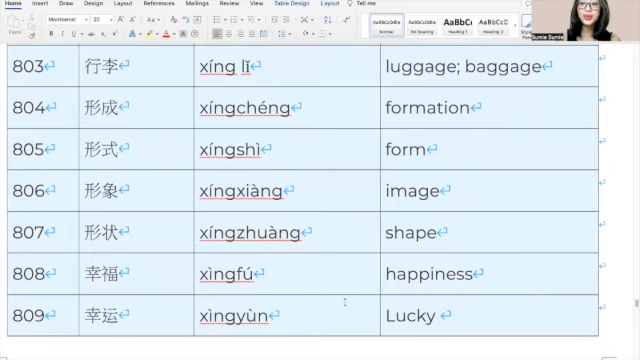
Scroll to the next table showing 810 性 through 815 需求 (demand)
scroll(down, 3)
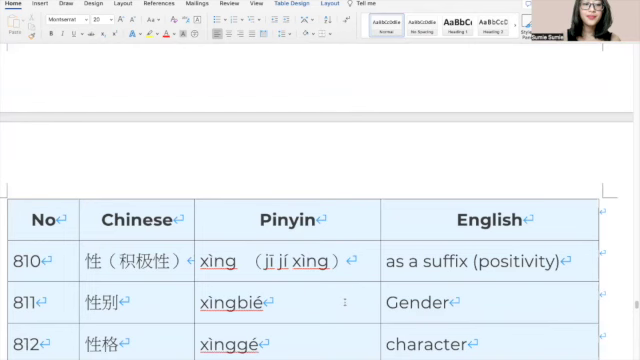
scroll(down, 3)
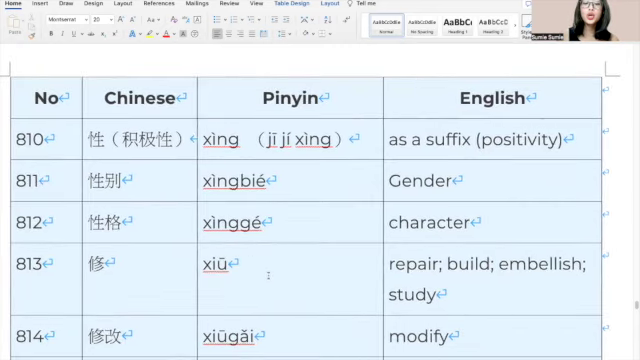
scroll(down, 3)
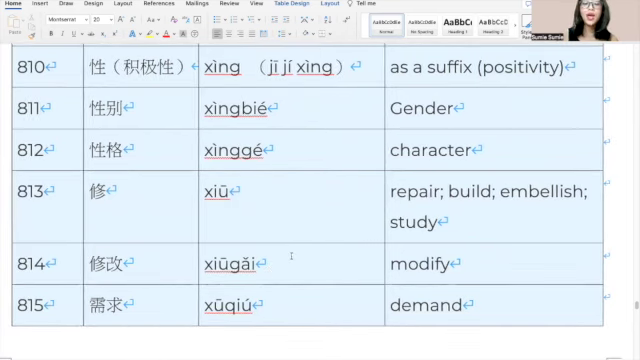
mouse_move(172, 278)
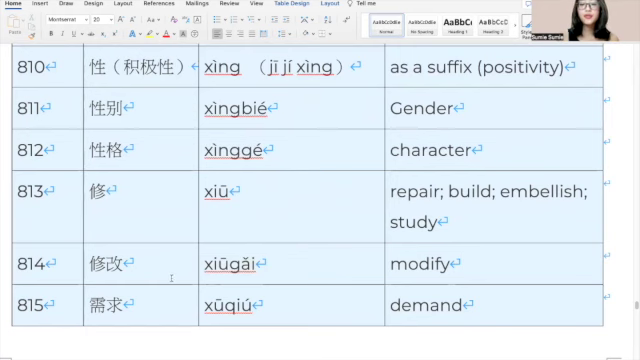
mouse_move(303, 279)
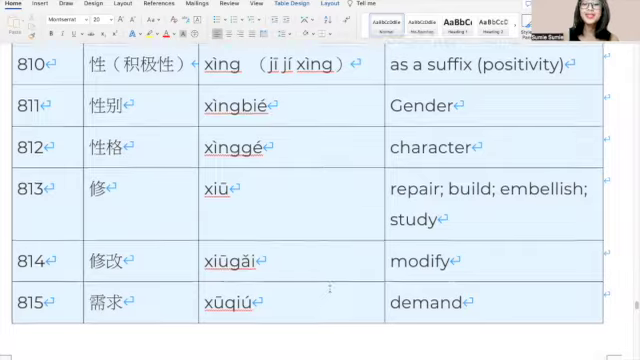
Scroll through entries 816 需要 (Need) to 821 训练 (train), the table's end
scroll(down, 3)
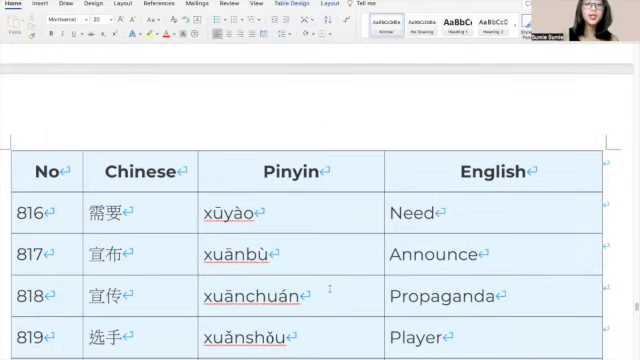
mouse_move(256, 290)
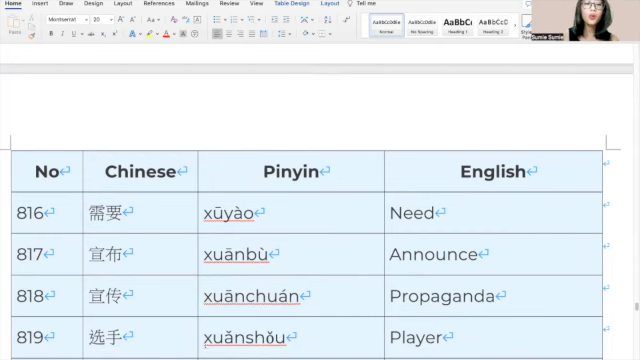
scroll(down, 3)
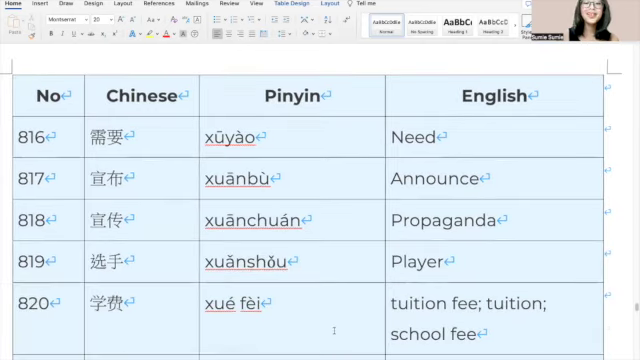
scroll(down, 3)
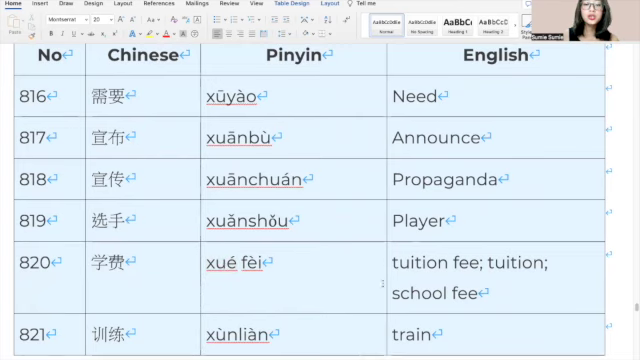
scroll(down, 3)
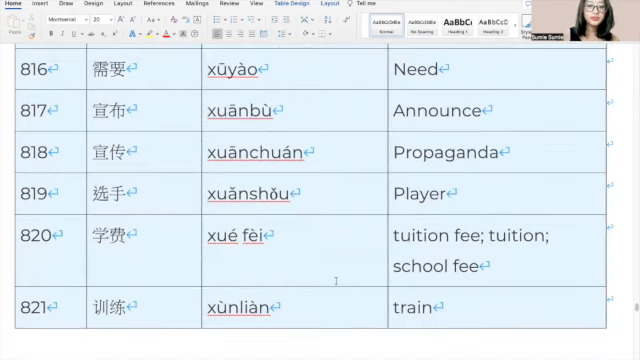
scroll(down, 3)
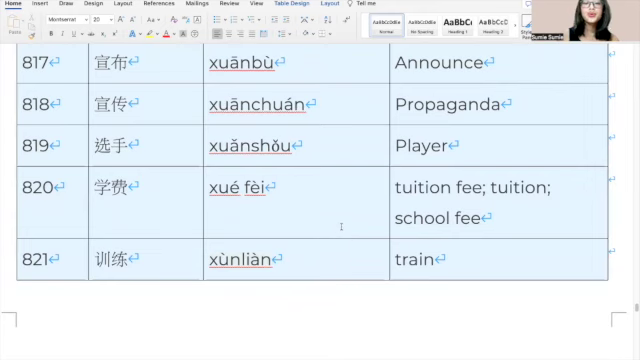
Scroll to the next table showing 822 压 (press) through 826 演 (perform)
scroll(down, 3)
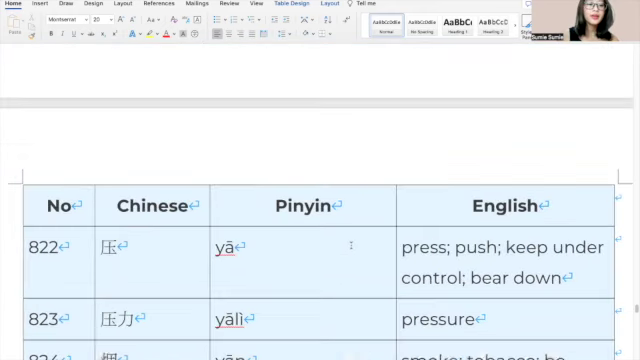
scroll(down, 3)
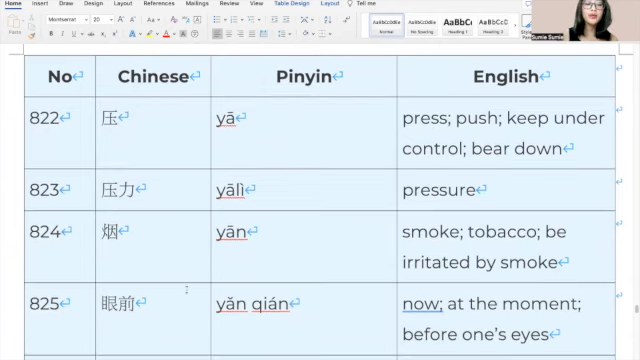
scroll(down, 3)
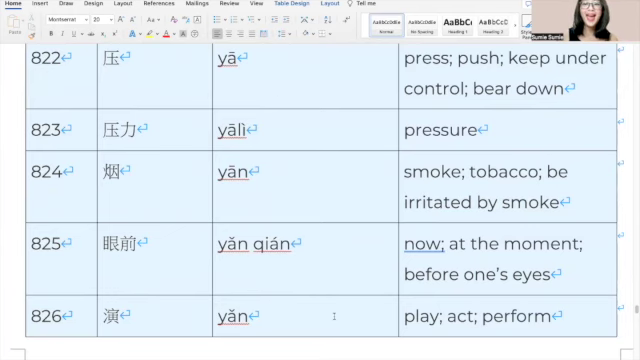
Scroll to the table showing 827 演唱 (sing) through 833 要是 (If)
scroll(down, 3)
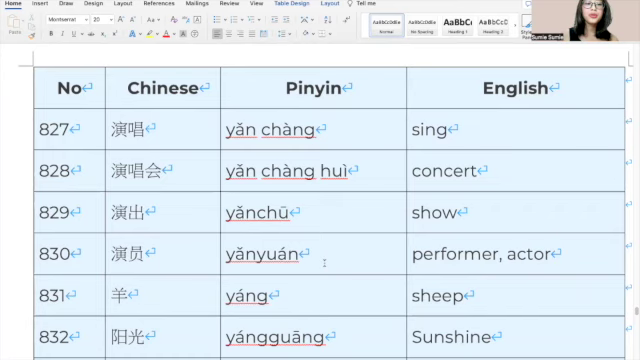
scroll(down, 3)
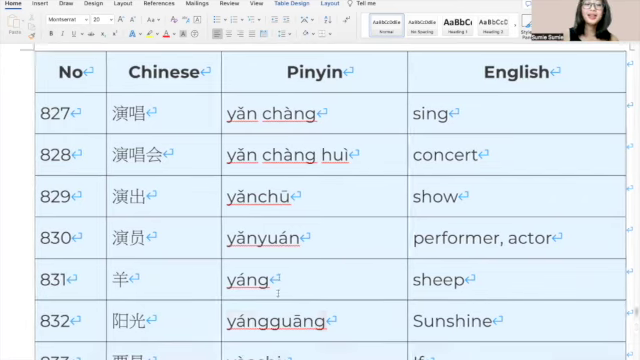
scroll(down, 3)
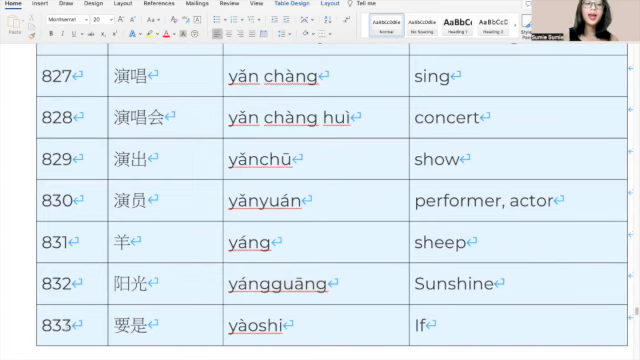
mouse_move(332, 320)
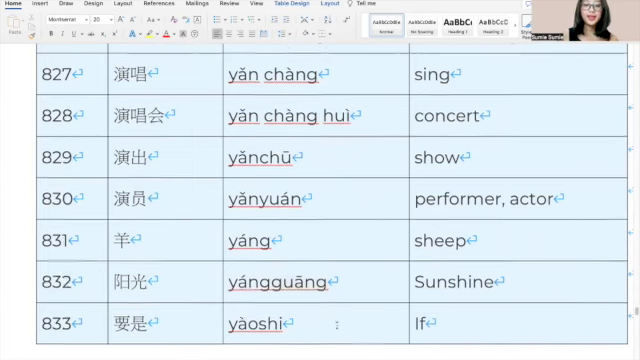
Scroll to the final table, entries 834 衣架 (hanger) through 838 一方面
scroll(down, 3)
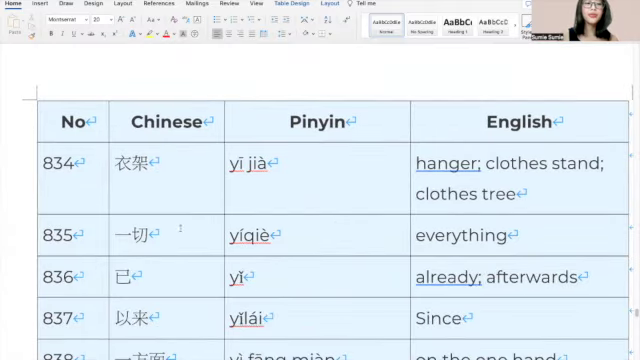
mouse_move(288, 192)
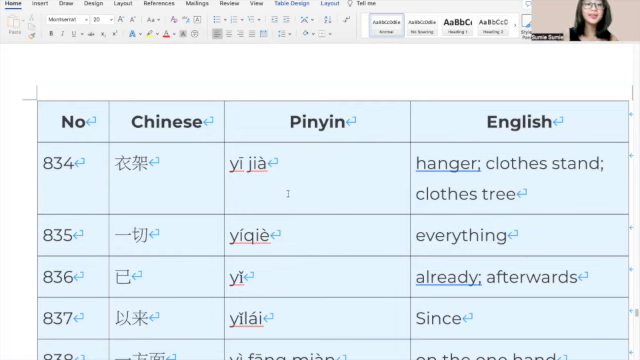
mouse_move(178, 237)
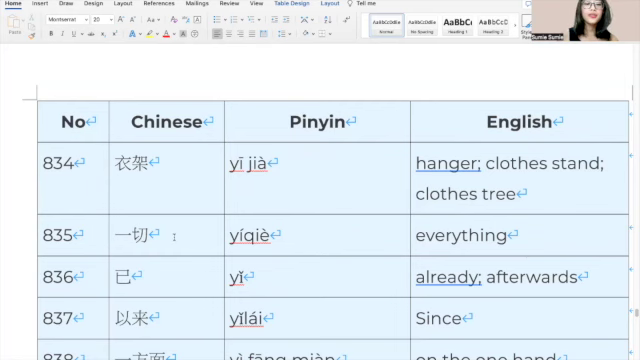
mouse_move(300, 239)
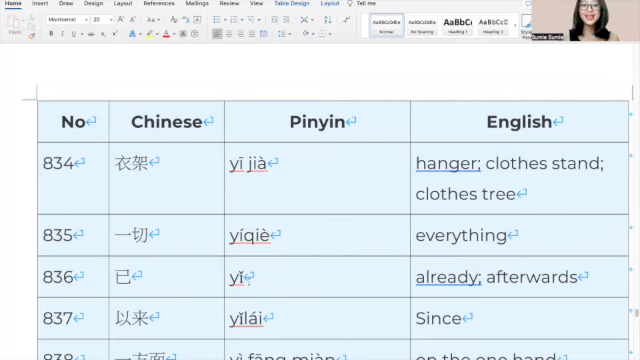
scroll(down, 3)
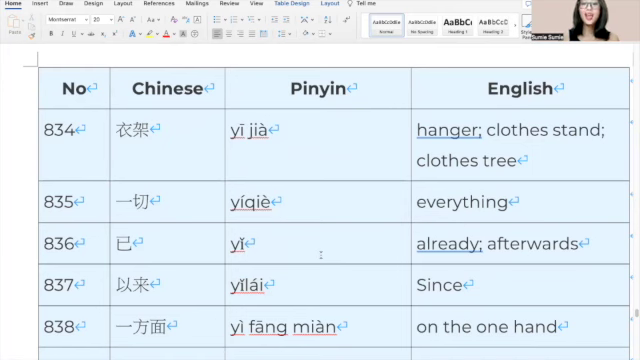